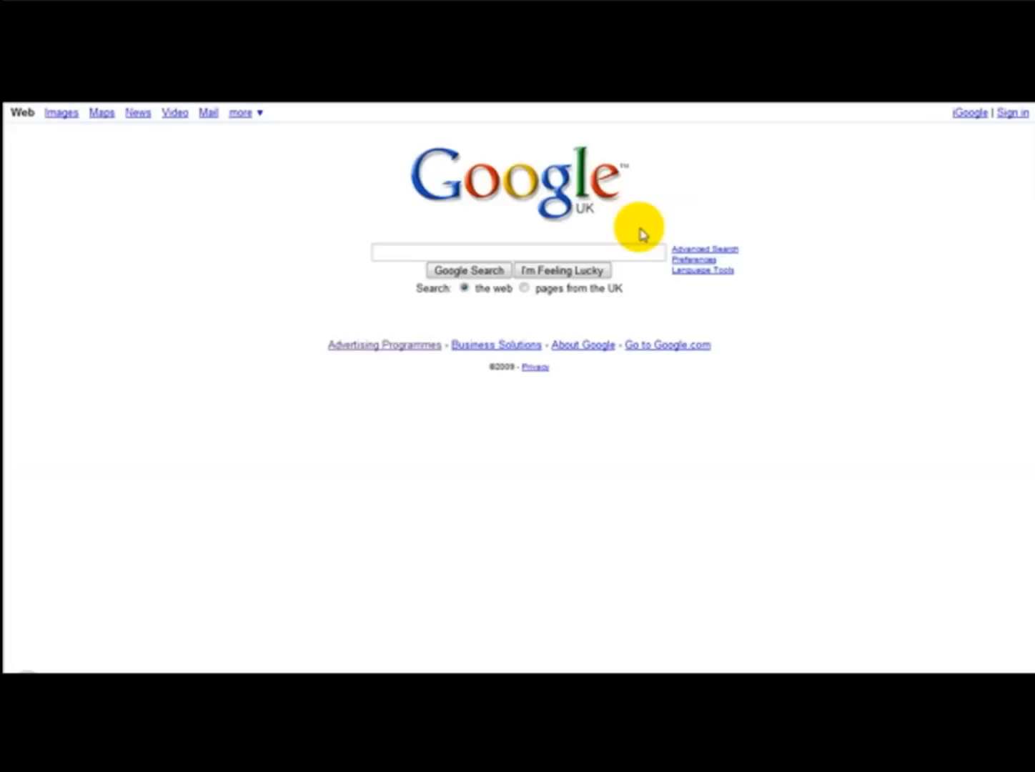
{"action": "mouse_move", "coordinate": [838, 237]}
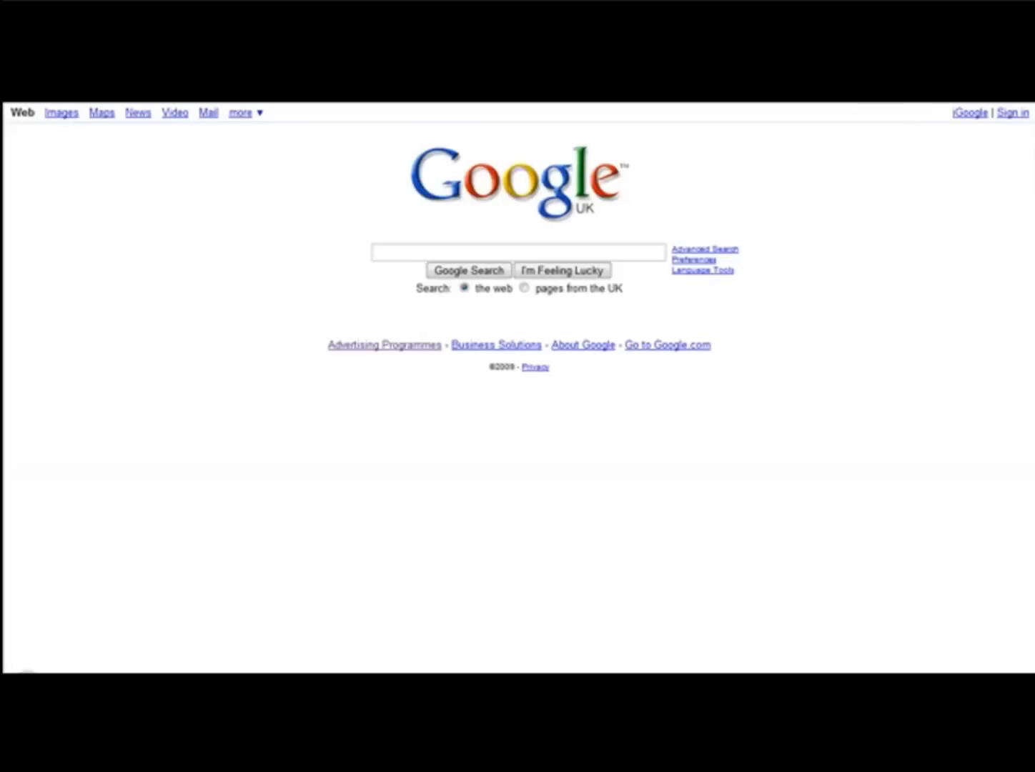
{"action": "mouse_move", "coordinate": [600, 254]}
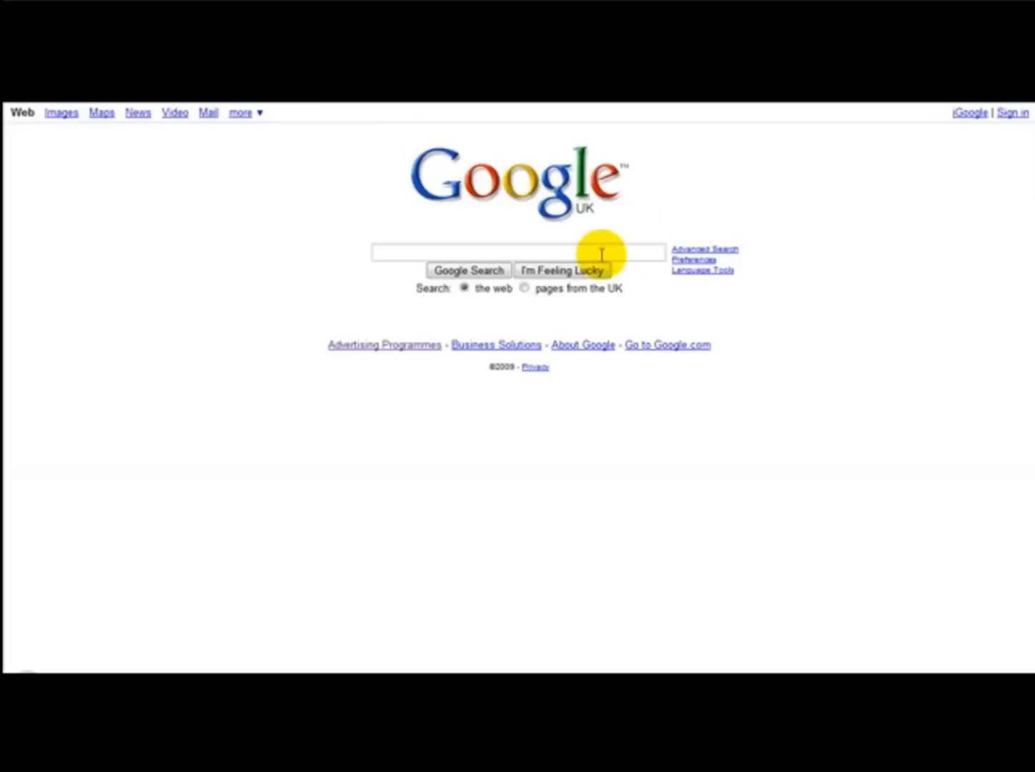
Search Google for 'pdf add on' and open the Microsoft Save as PDF add-in download page
{"action": "type", "text": "pdf"}
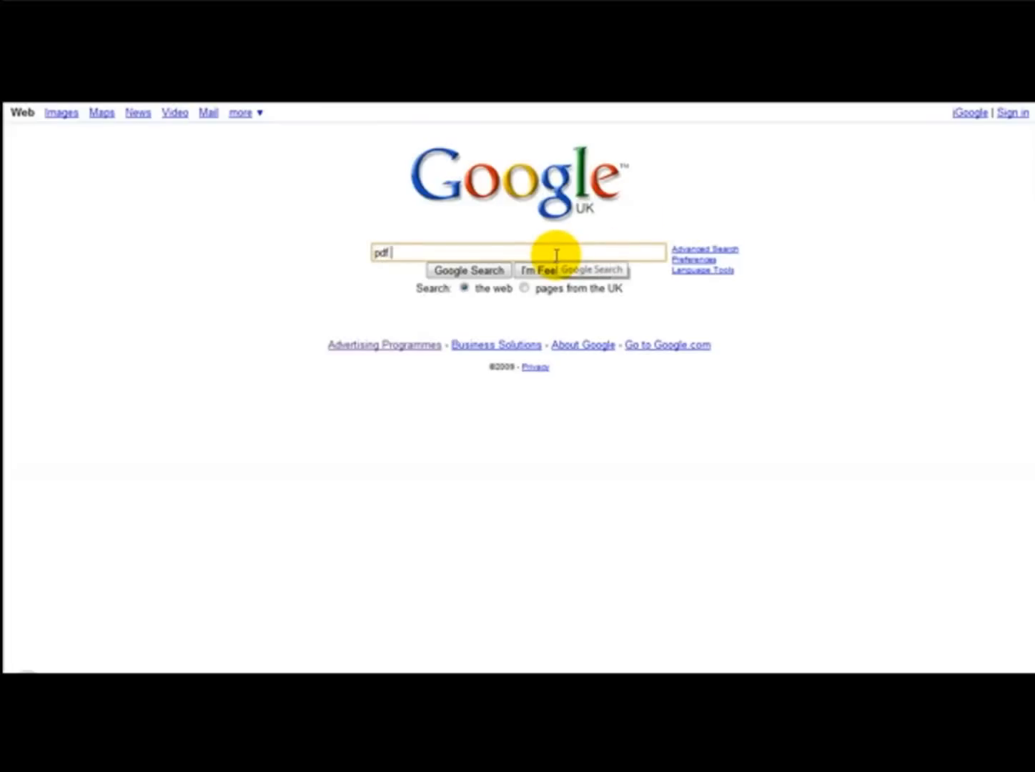
{"action": "left_click", "coordinate": [467, 270]}
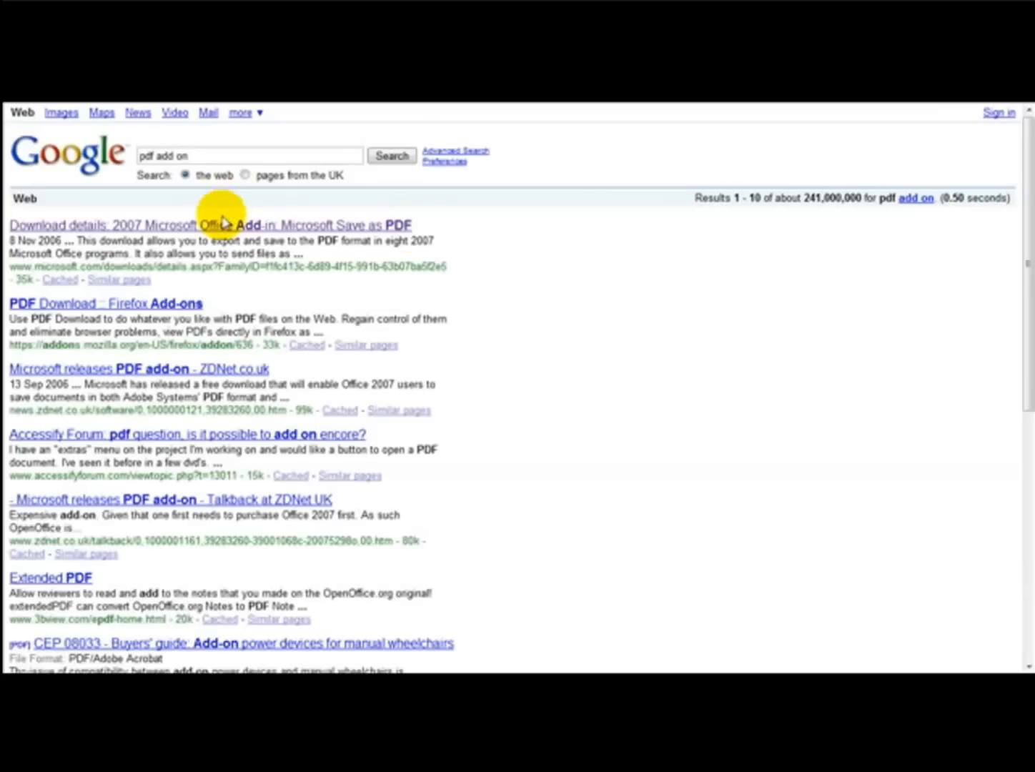
{"action": "left_click", "coordinate": [209, 224]}
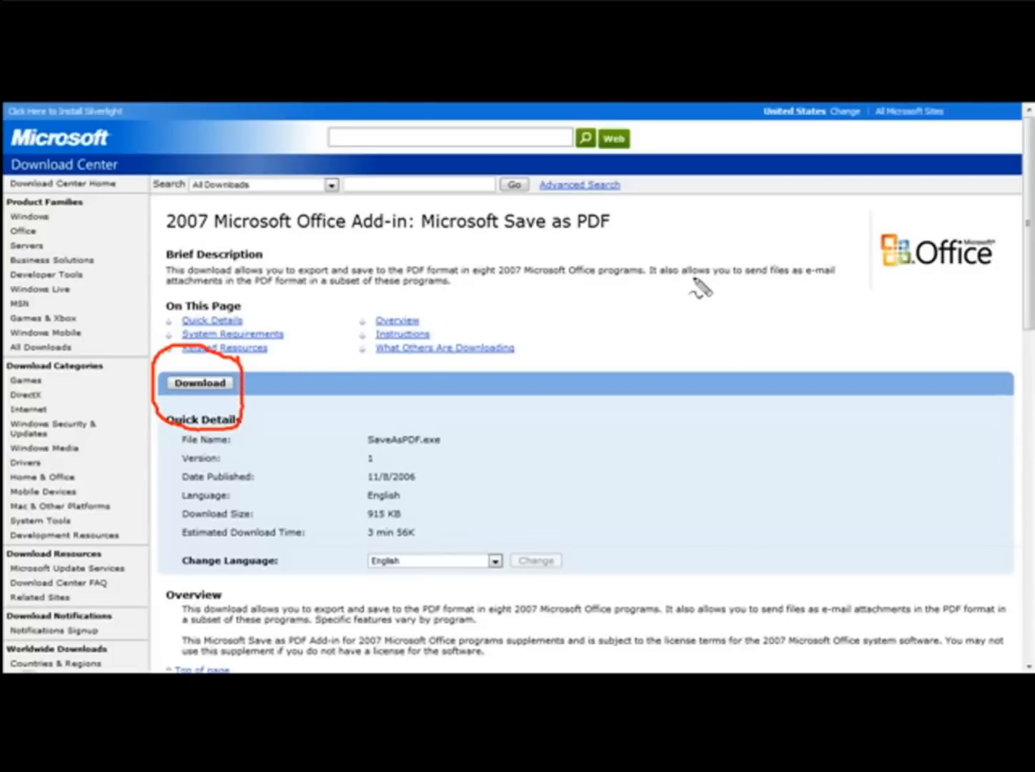
{"action": "mouse_move", "coordinate": [612, 288]}
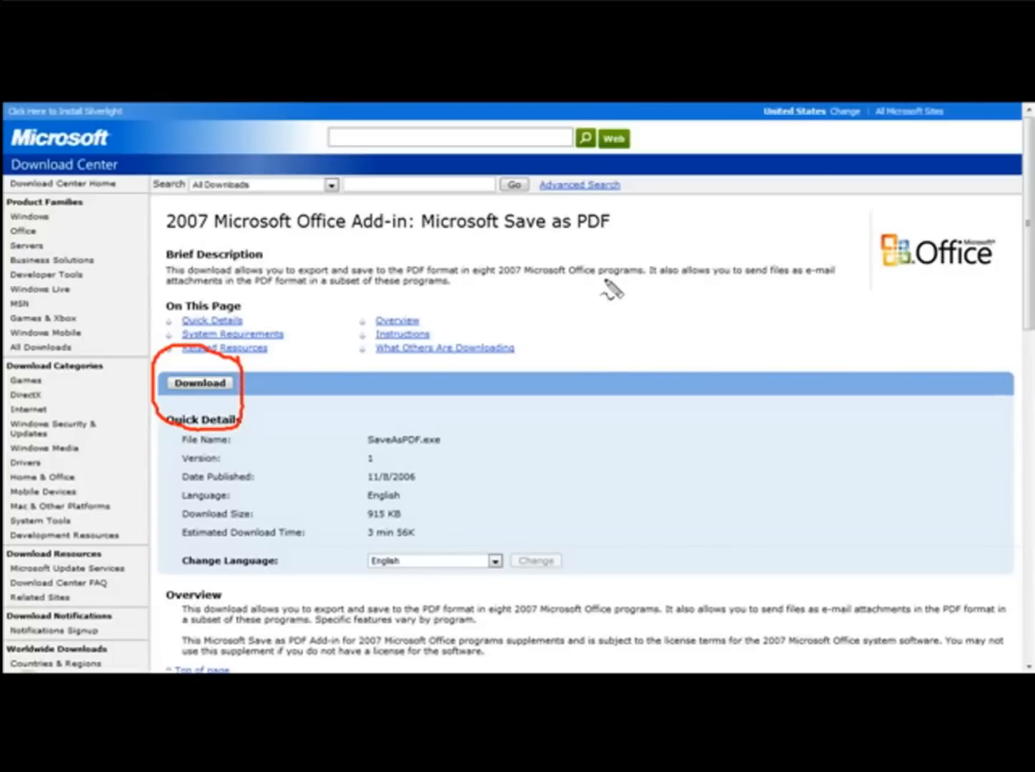
{"action": "mouse_move", "coordinate": [1001, 271]}
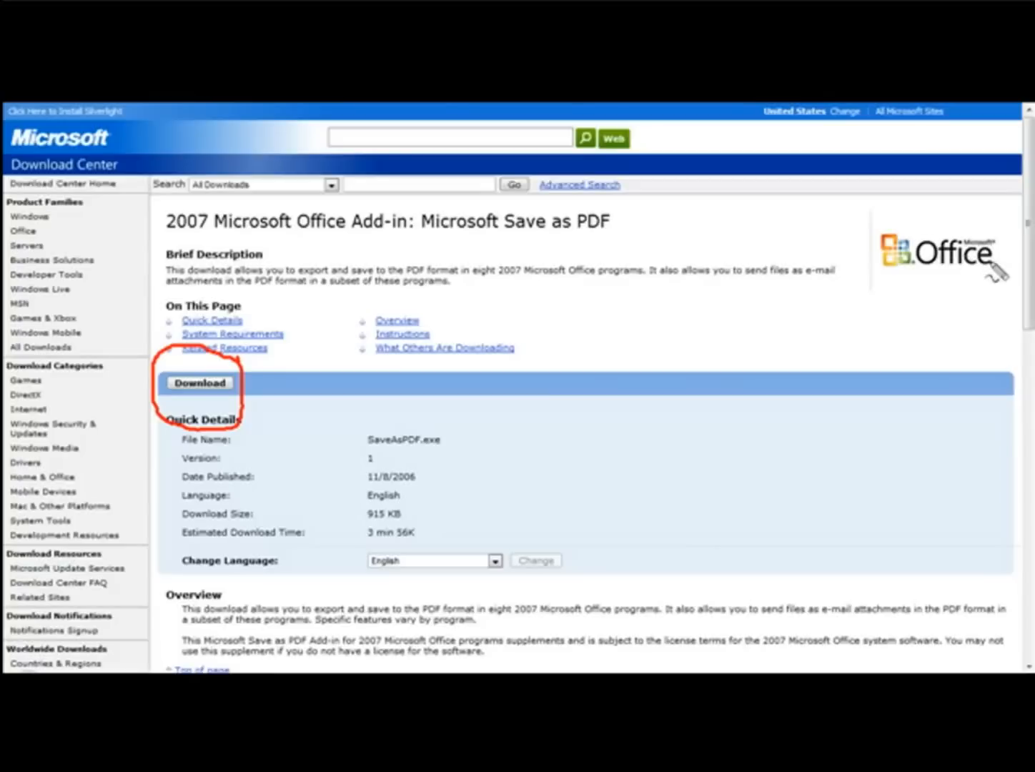
{"action": "mouse_move", "coordinate": [1008, 297]}
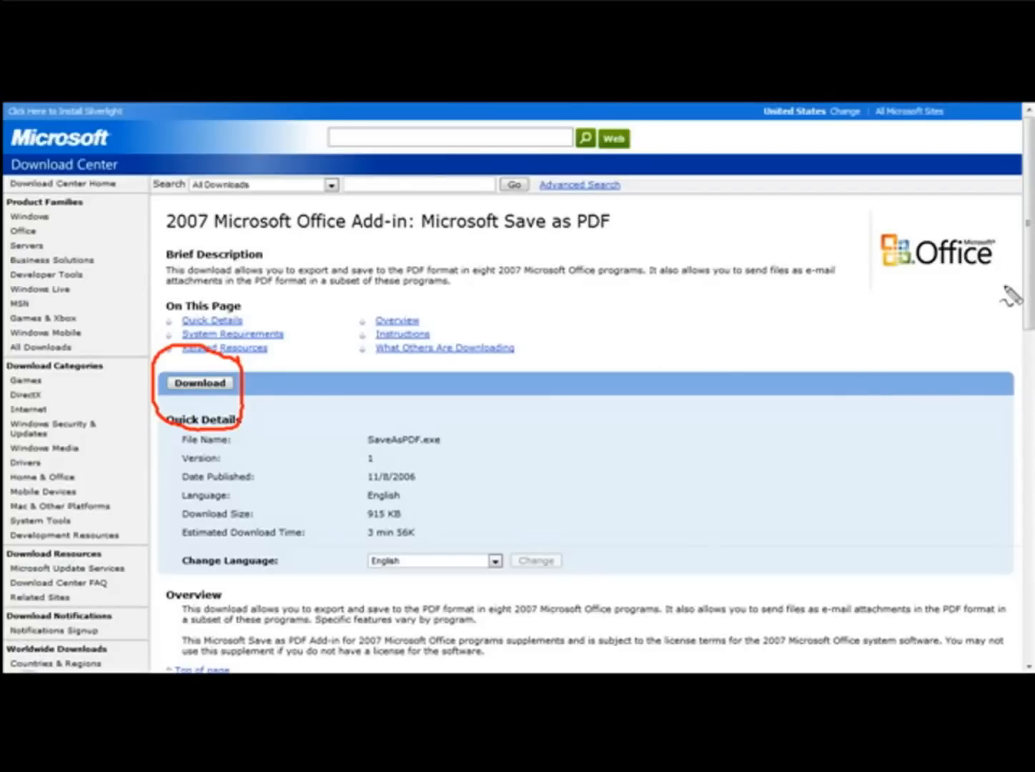
{"action": "mouse_move", "coordinate": [700, 495]}
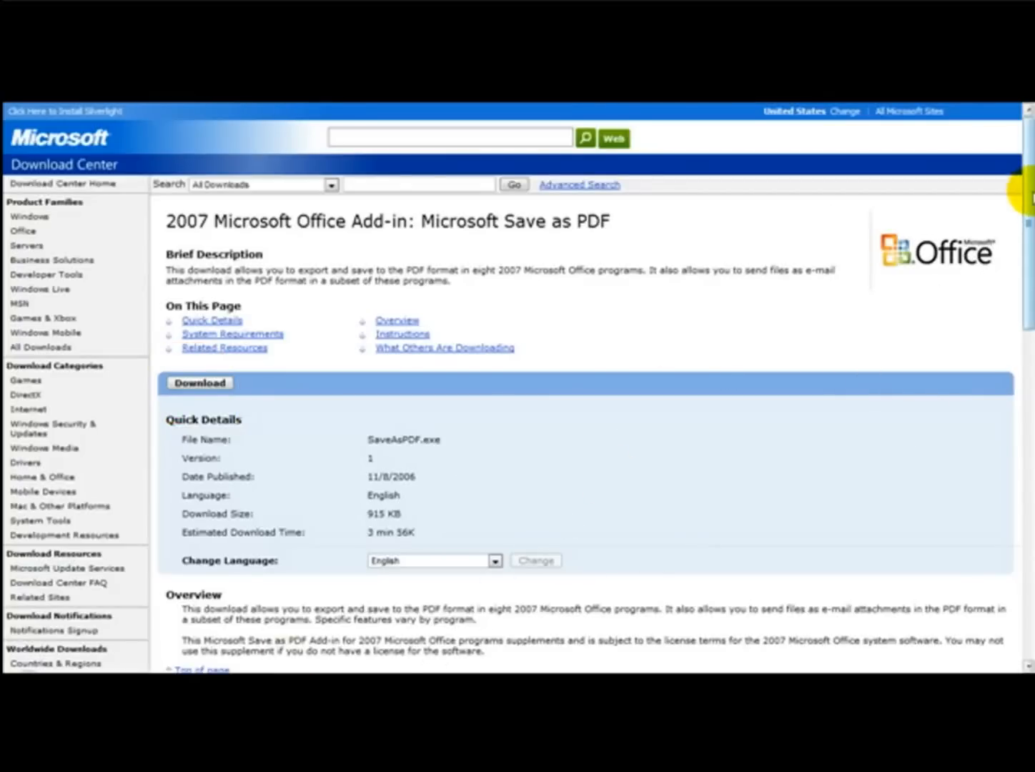
Scroll the download page down to the add-in's installation and usage instructions
{"action": "scroll", "scroll_direction": "down", "scroll_amount": 3}
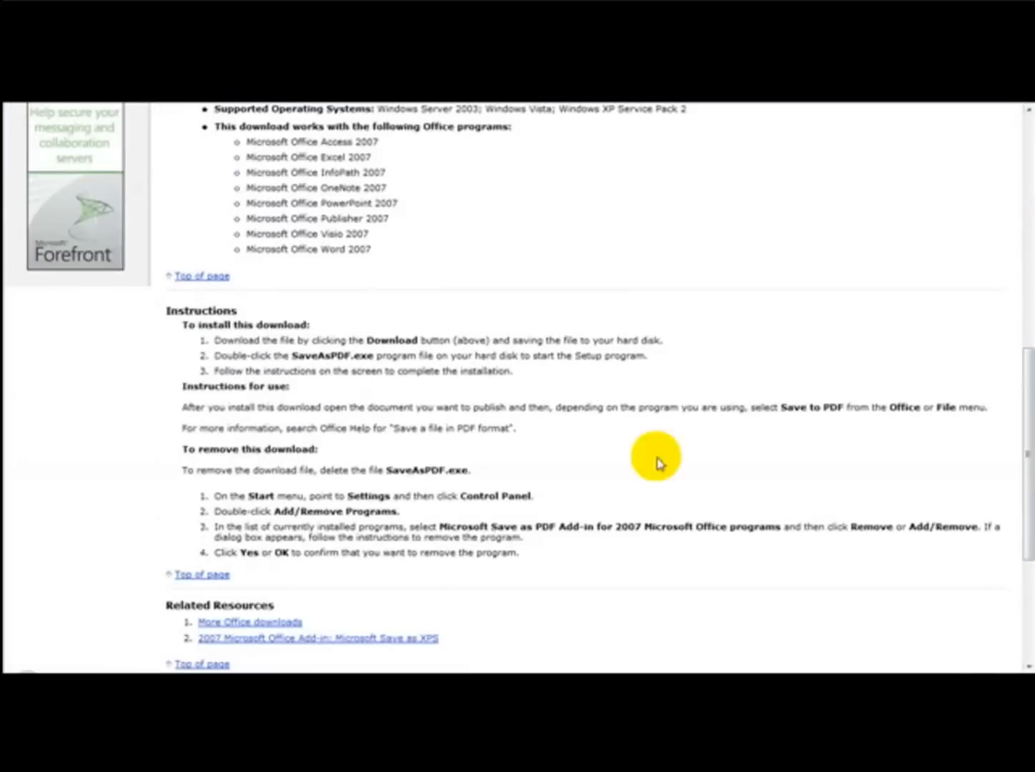
{"action": "mouse_move", "coordinate": [330, 342]}
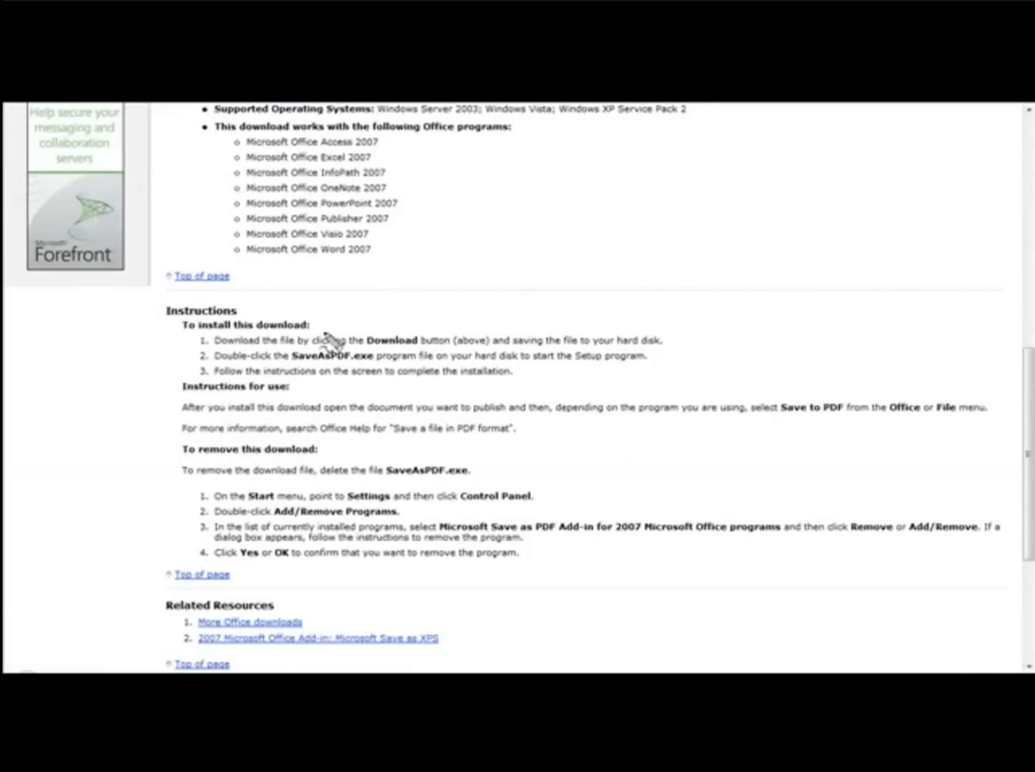
{"action": "mouse_move", "coordinate": [628, 358]}
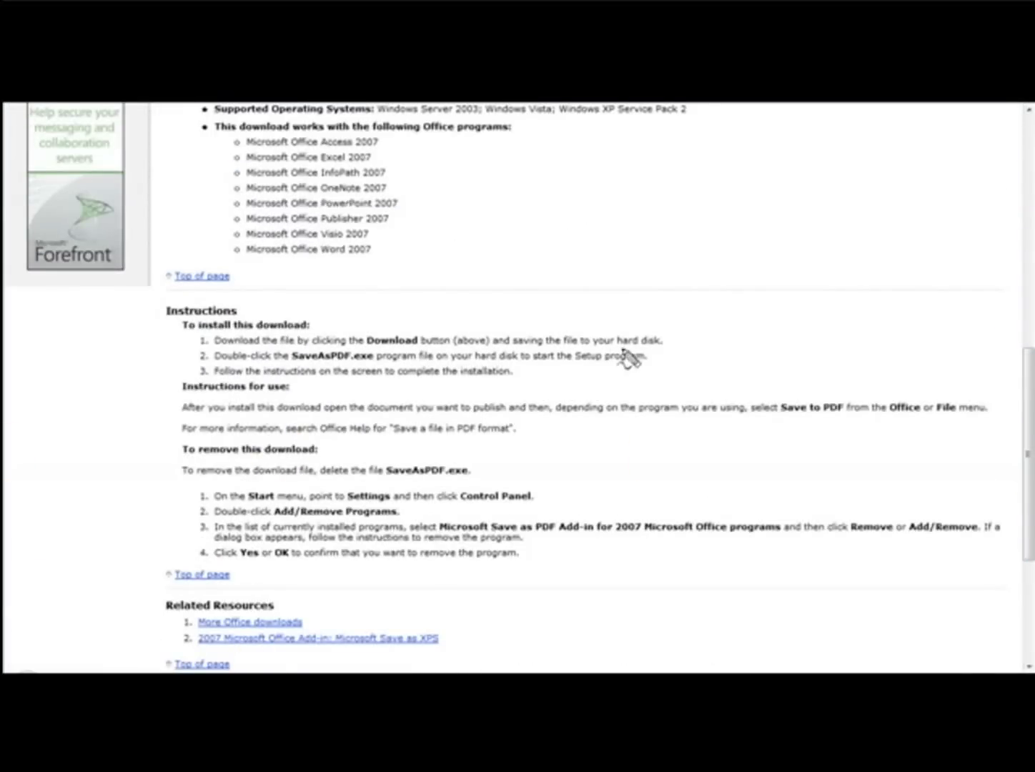
{"action": "mouse_move", "coordinate": [389, 374]}
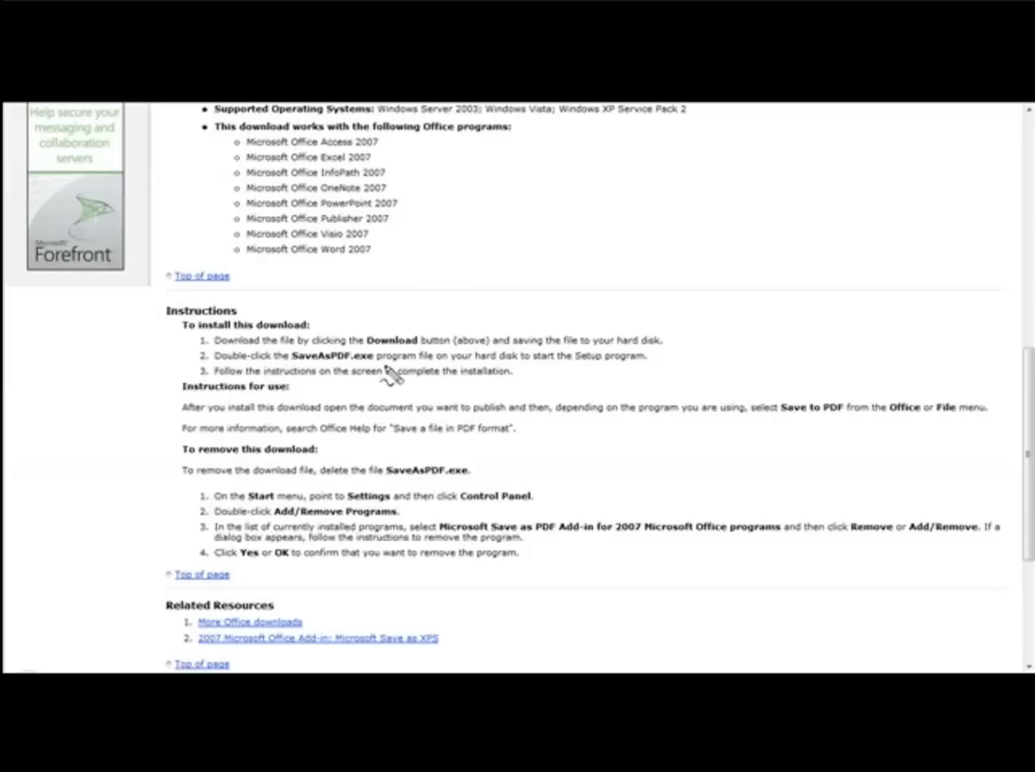
{"action": "mouse_move", "coordinate": [300, 398]}
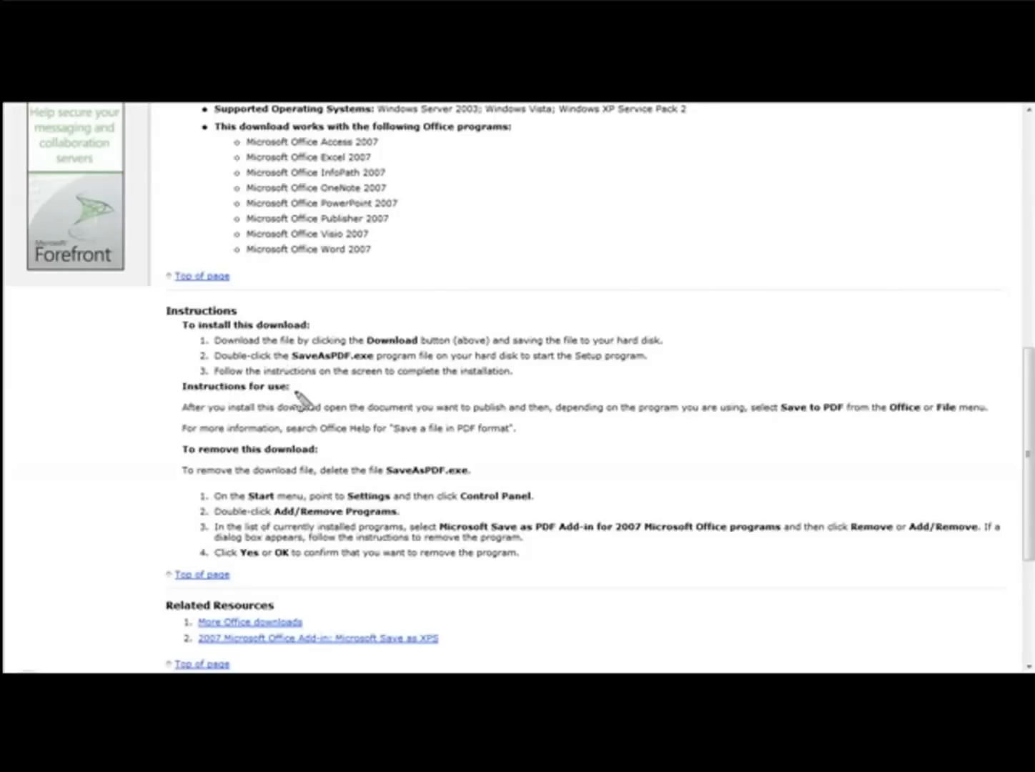
{"action": "mouse_move", "coordinate": [341, 427]}
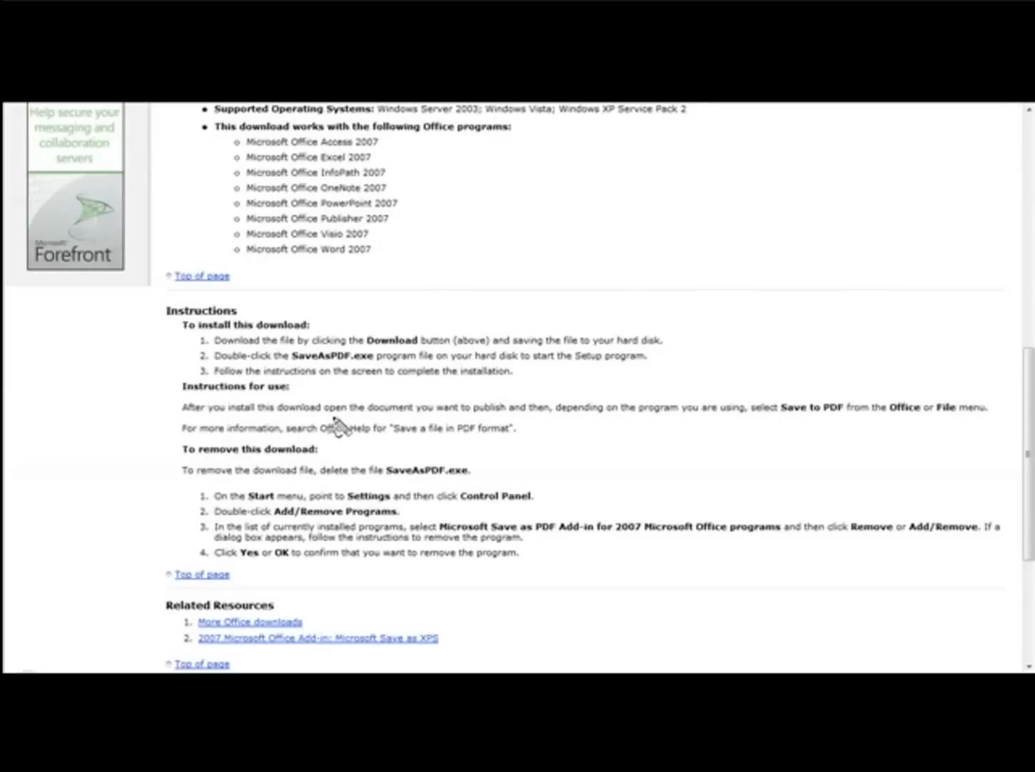
{"action": "mouse_move", "coordinate": [472, 431]}
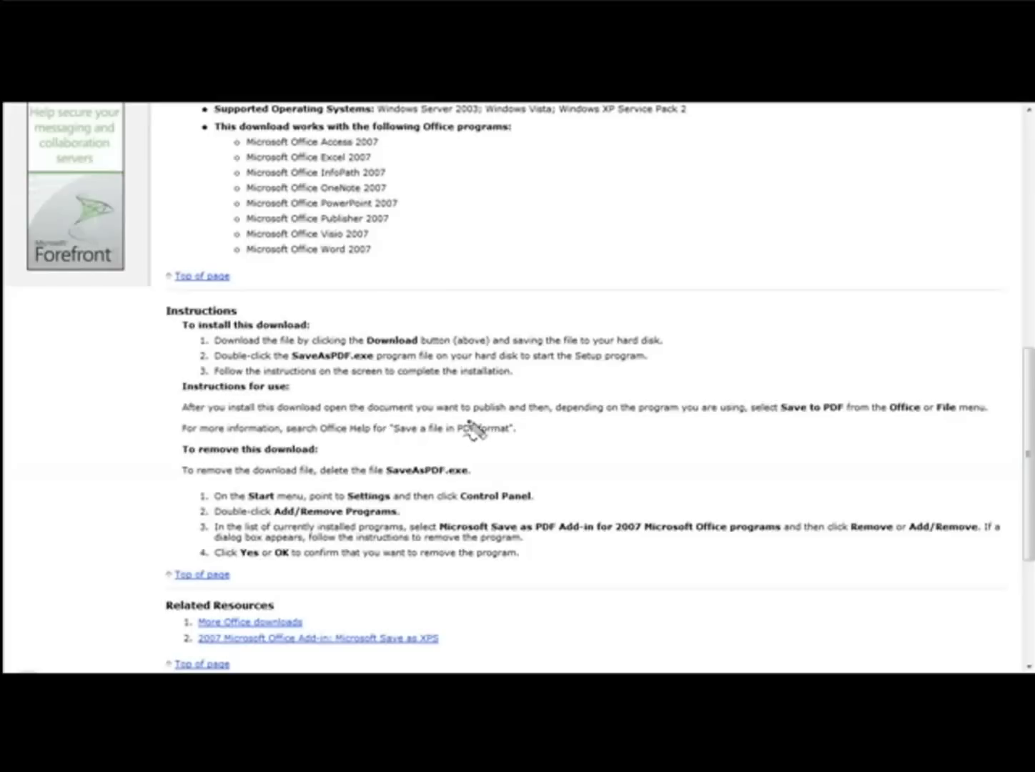
{"action": "mouse_move", "coordinate": [751, 429]}
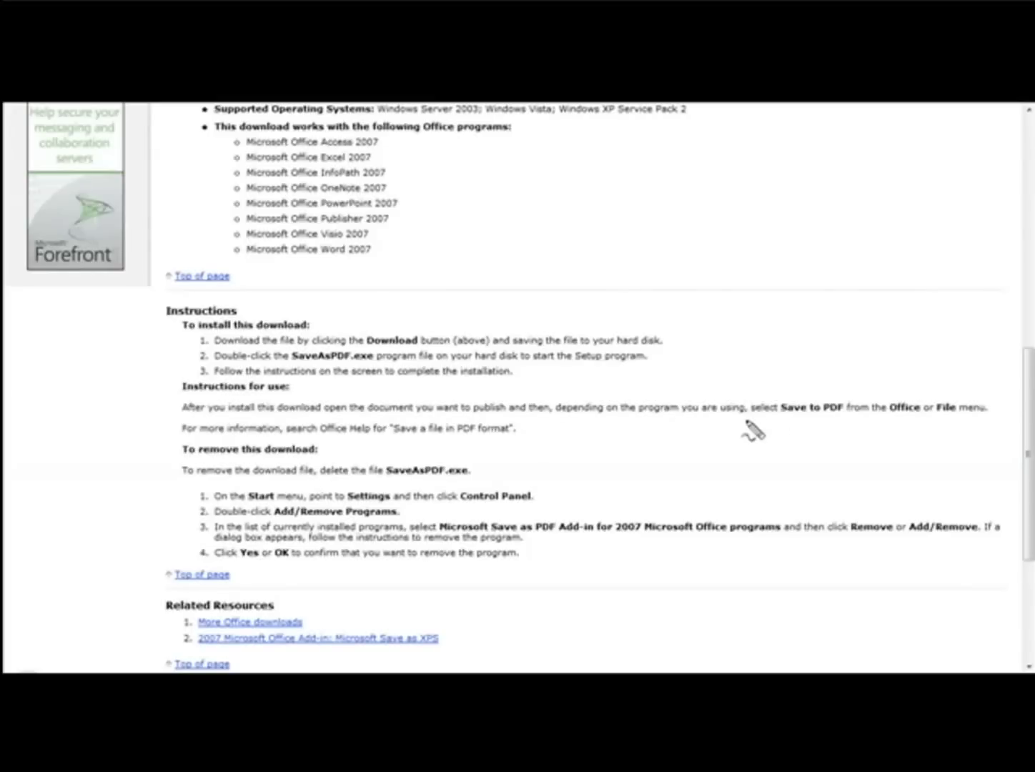
{"action": "mouse_move", "coordinate": [858, 426]}
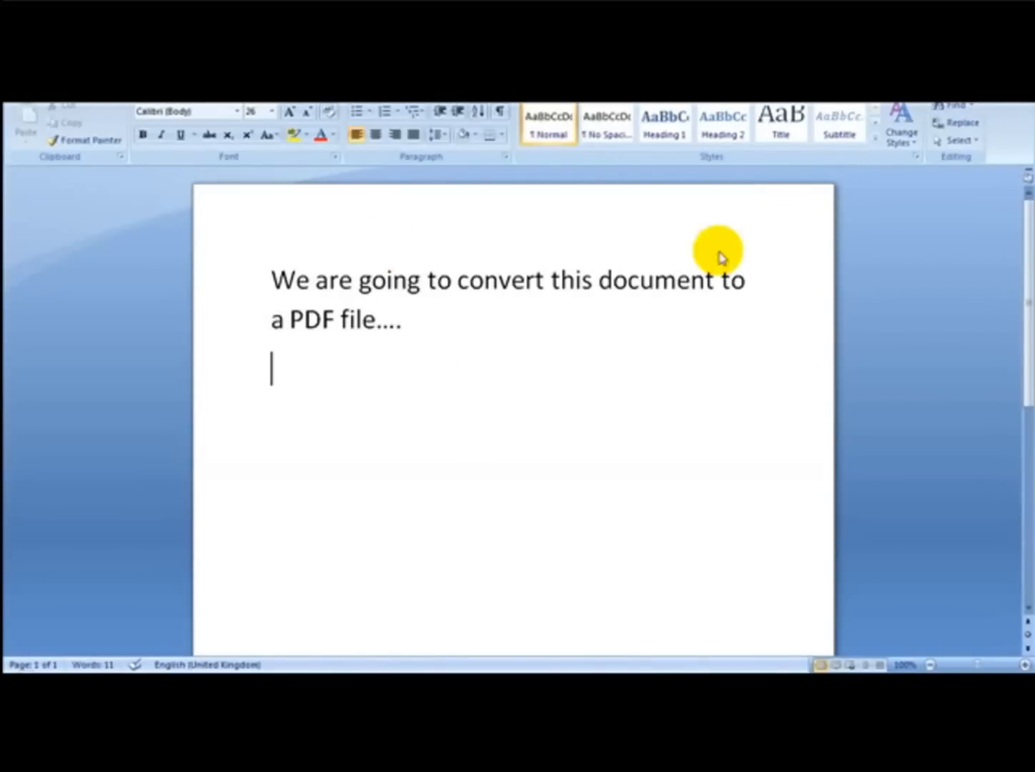
{"action": "mouse_move", "coordinate": [464, 354]}
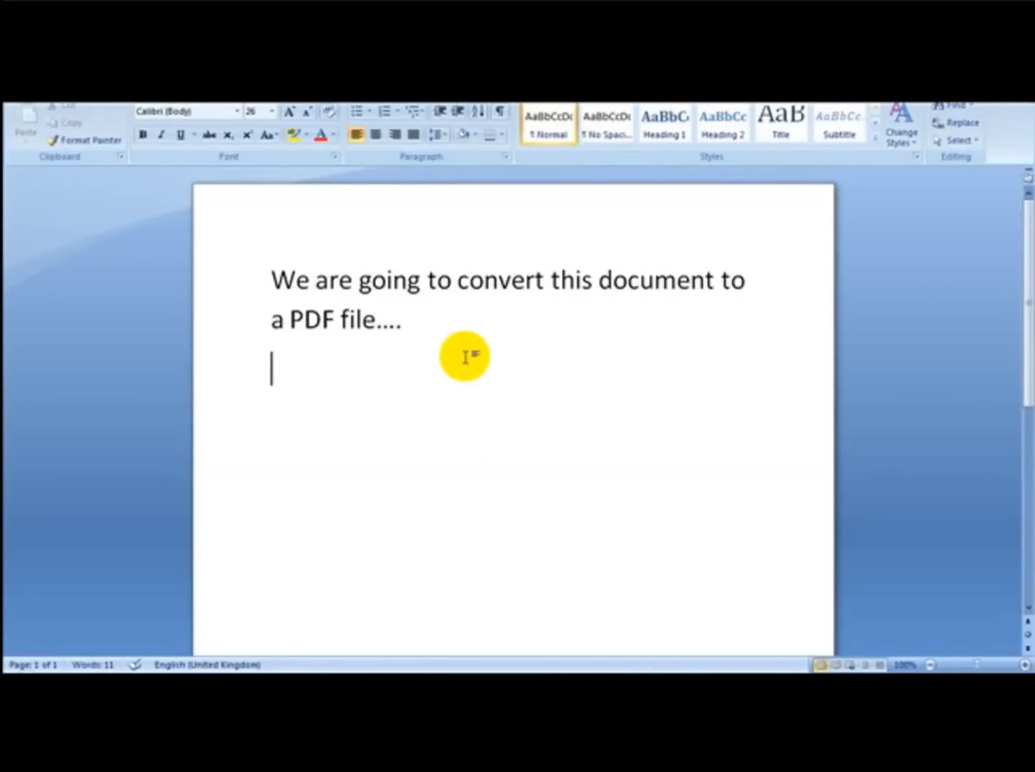
{"action": "mouse_move", "coordinate": [464, 333]}
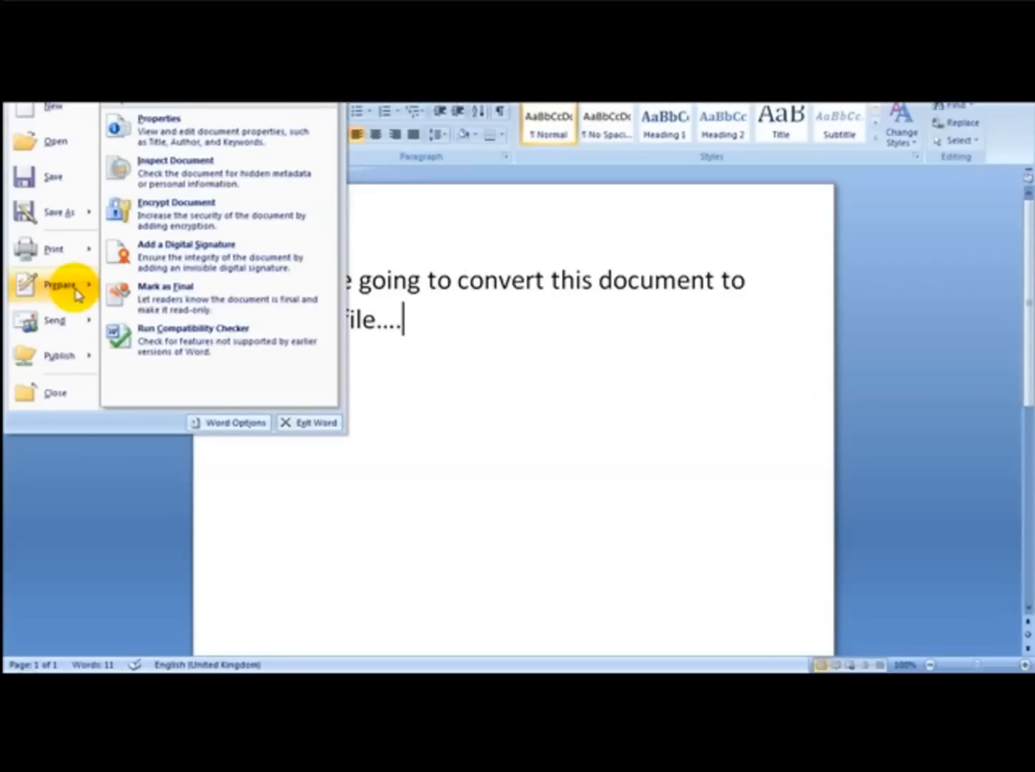
{"action": "mouse_move", "coordinate": [65, 318]}
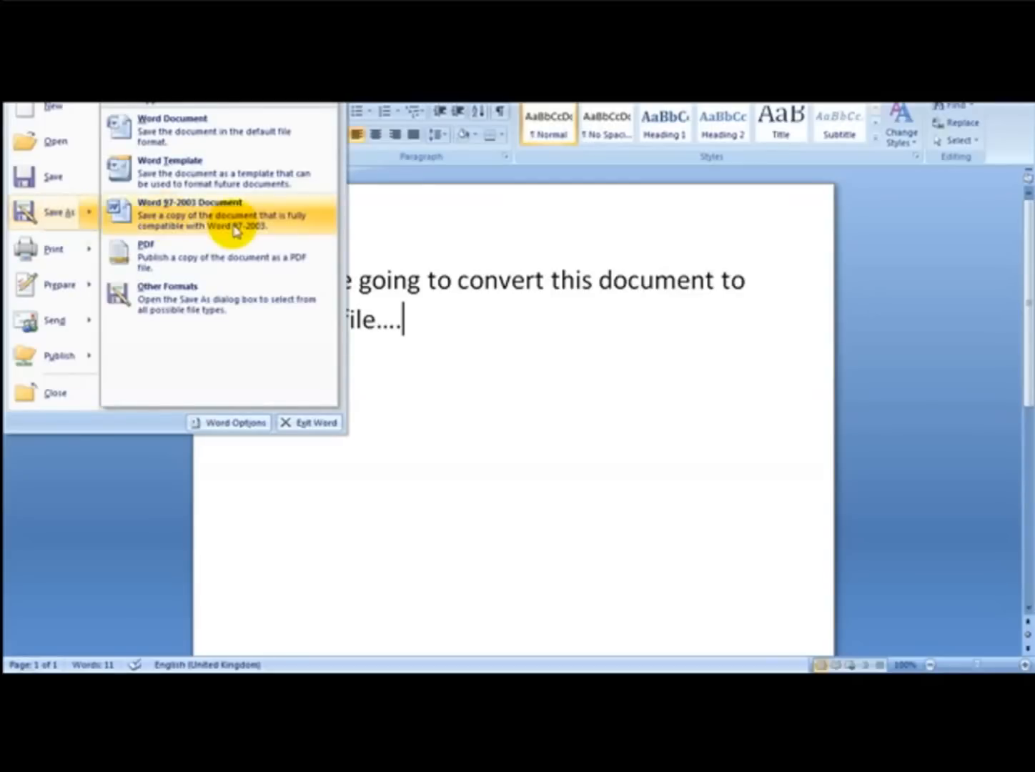
{"action": "mouse_move", "coordinate": [158, 305]}
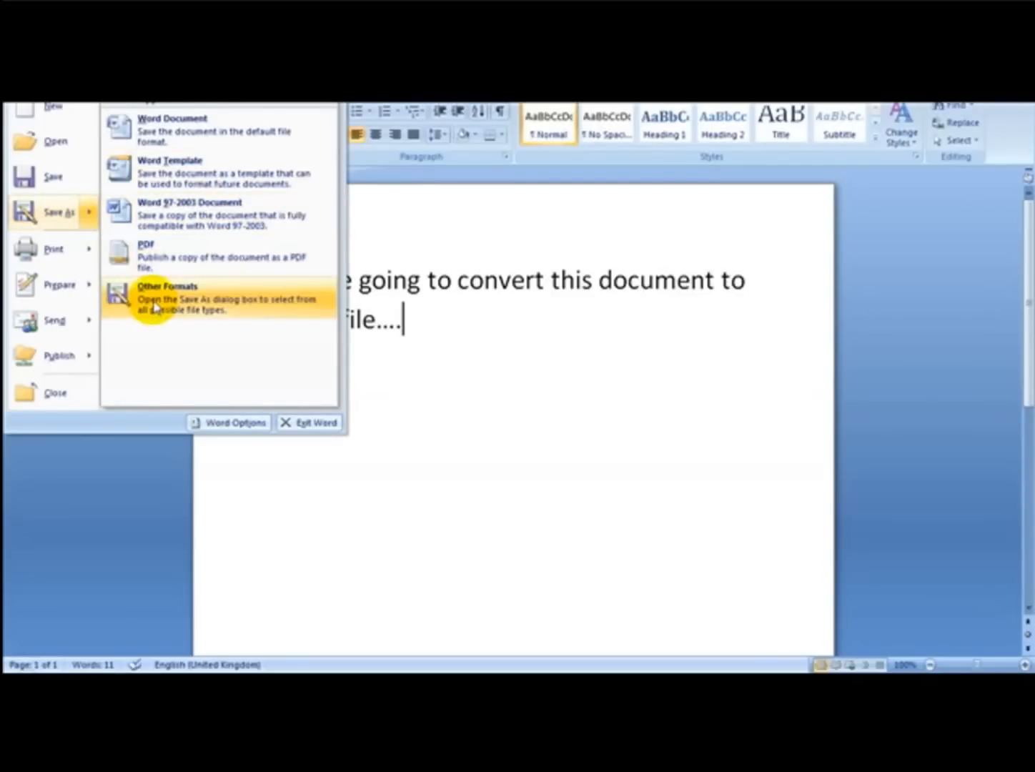
{"action": "mouse_move", "coordinate": [178, 271]}
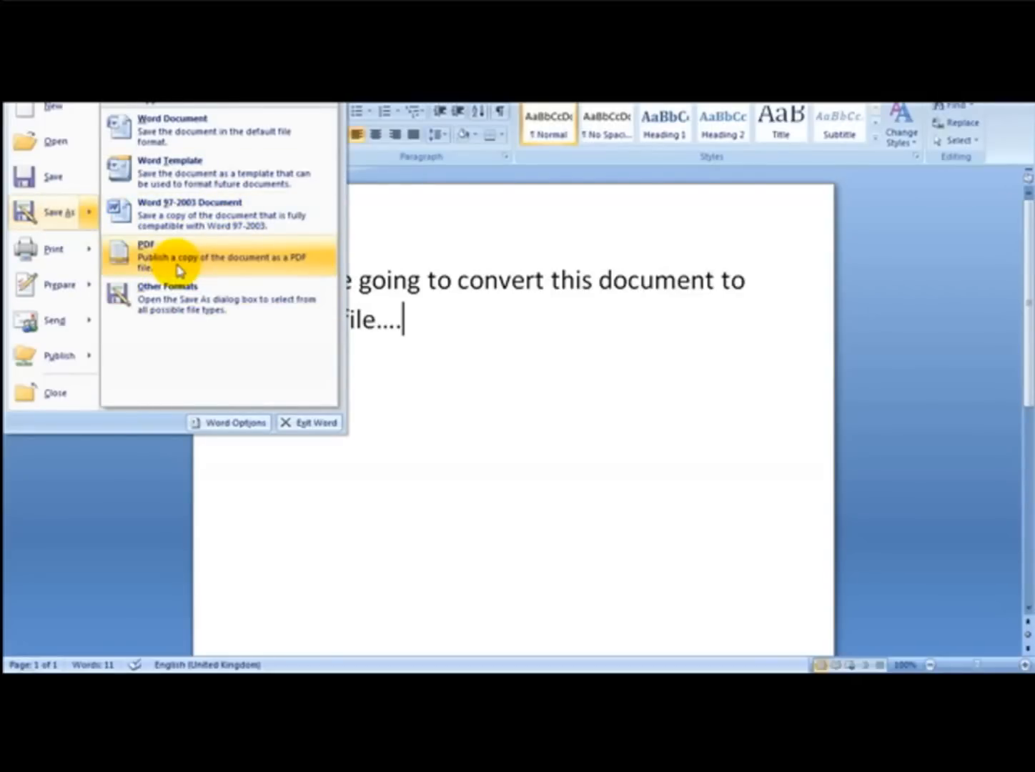
{"action": "mouse_move", "coordinate": [185, 263]}
{"action": "type", "text": "p"}
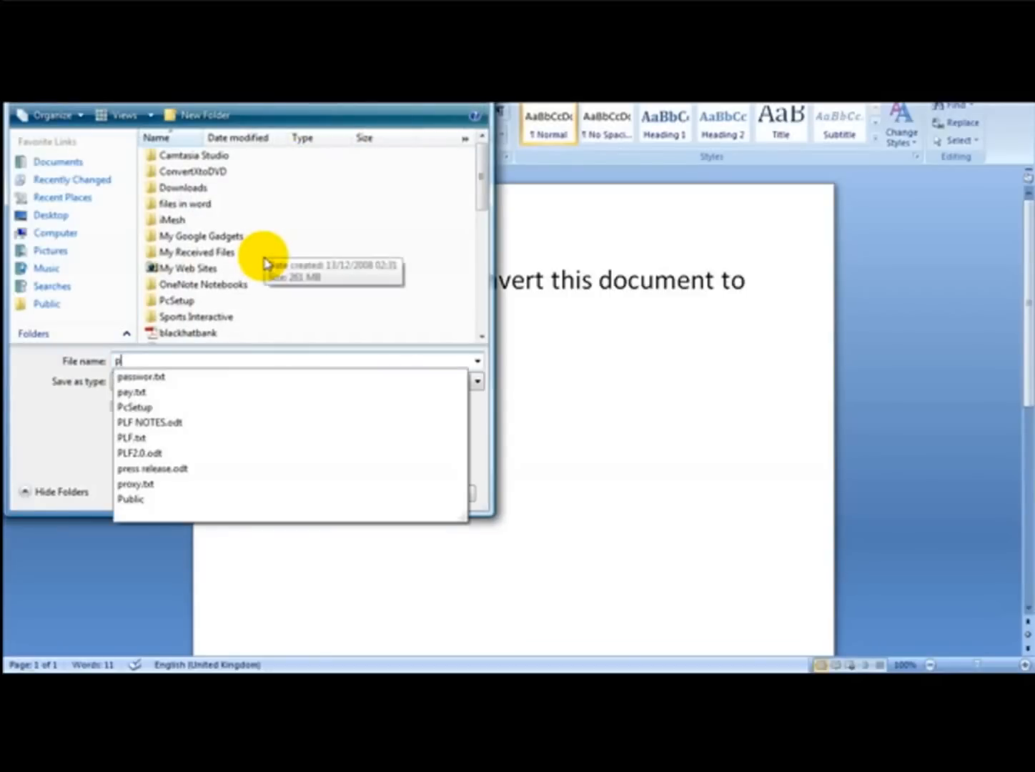
Publish the document as a PDF named 'pdf example' saved to the Desktop
{"action": "type", "text": "df example"}
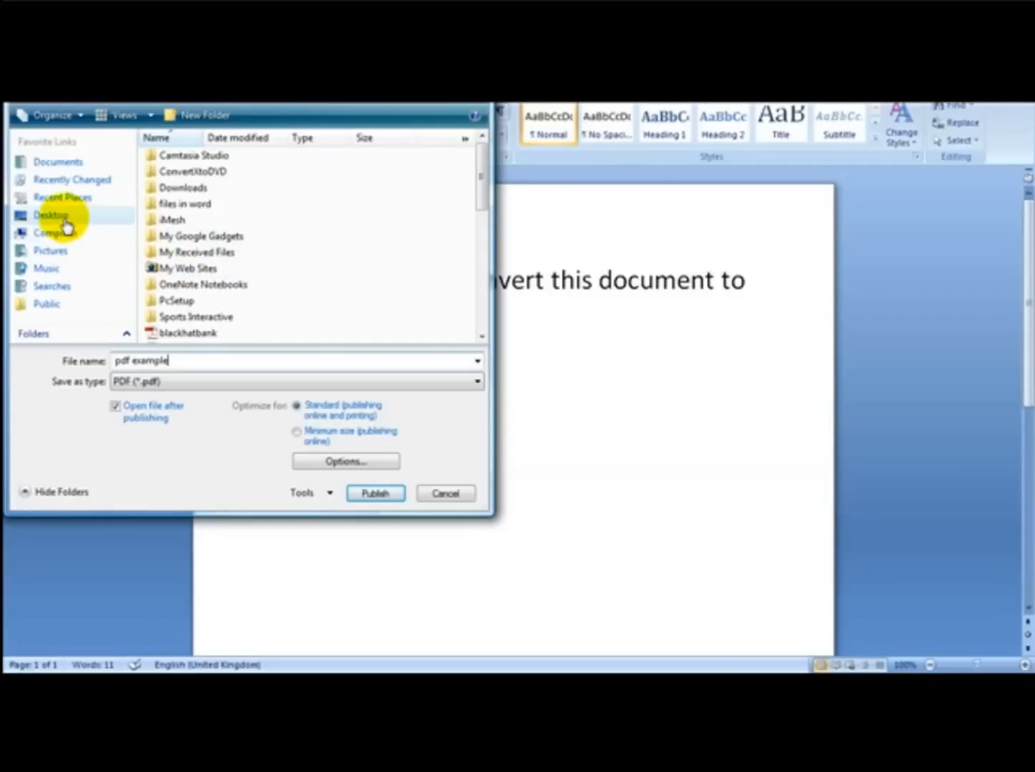
{"action": "left_click", "coordinate": [54, 232]}
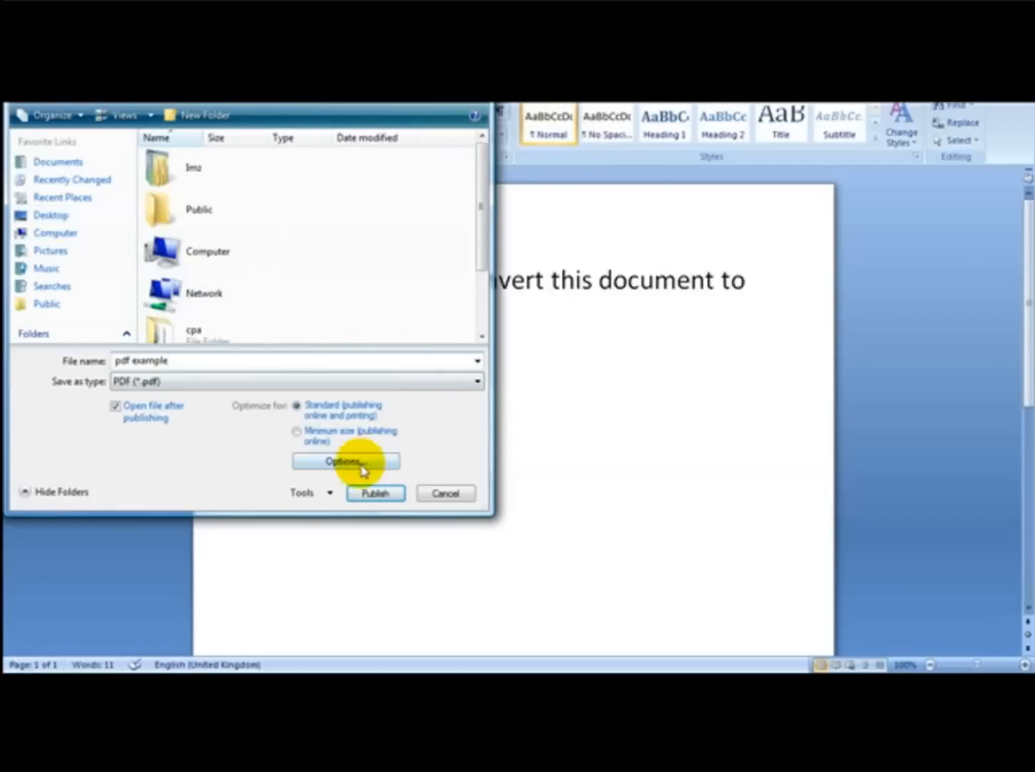
{"action": "left_click", "coordinate": [374, 493]}
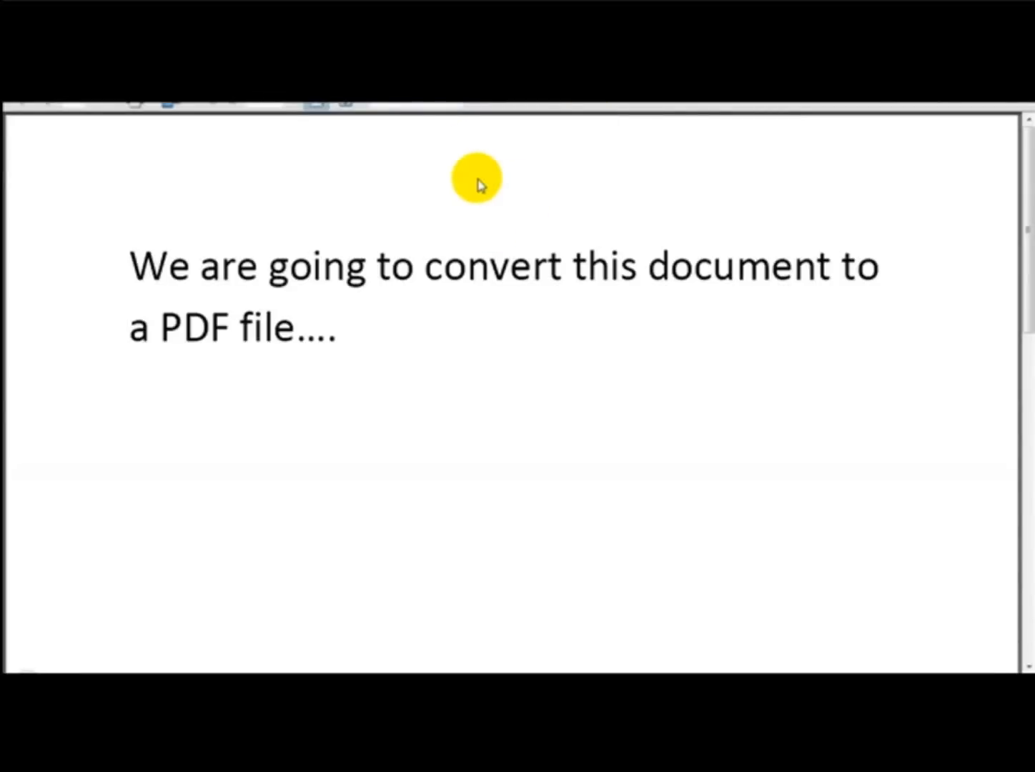
Set the Adobe Reader zoom to Actual Size to view the converted PDF page
{"action": "left_click", "coordinate": [316, 102]}
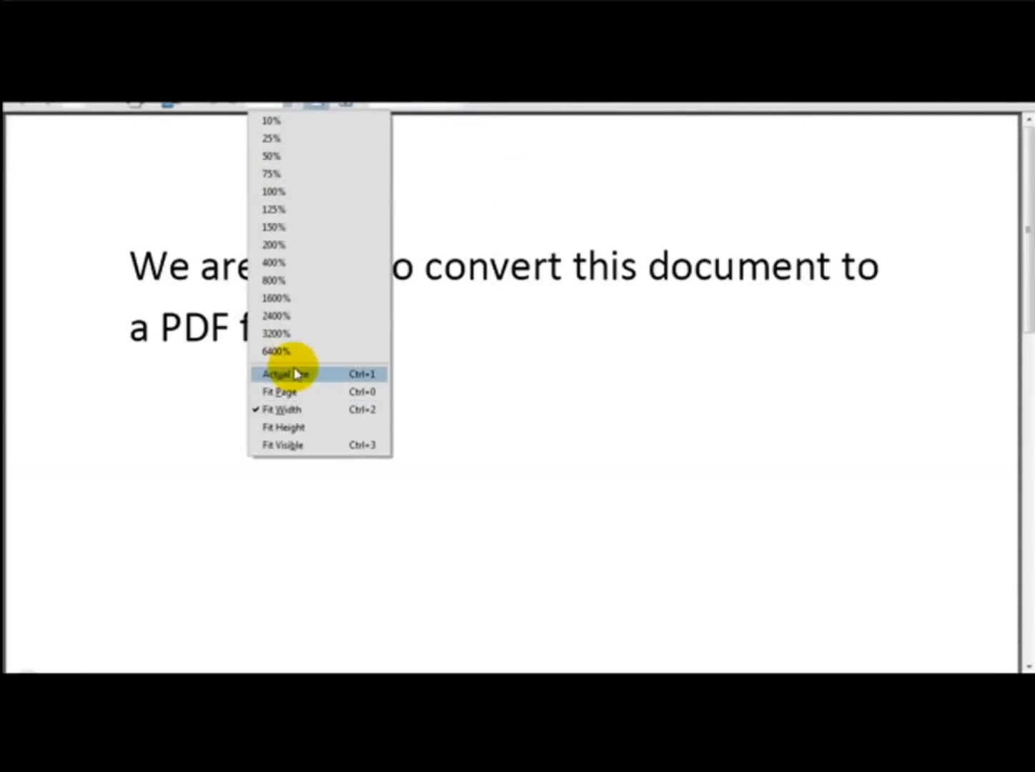
{"action": "left_click", "coordinate": [280, 374]}
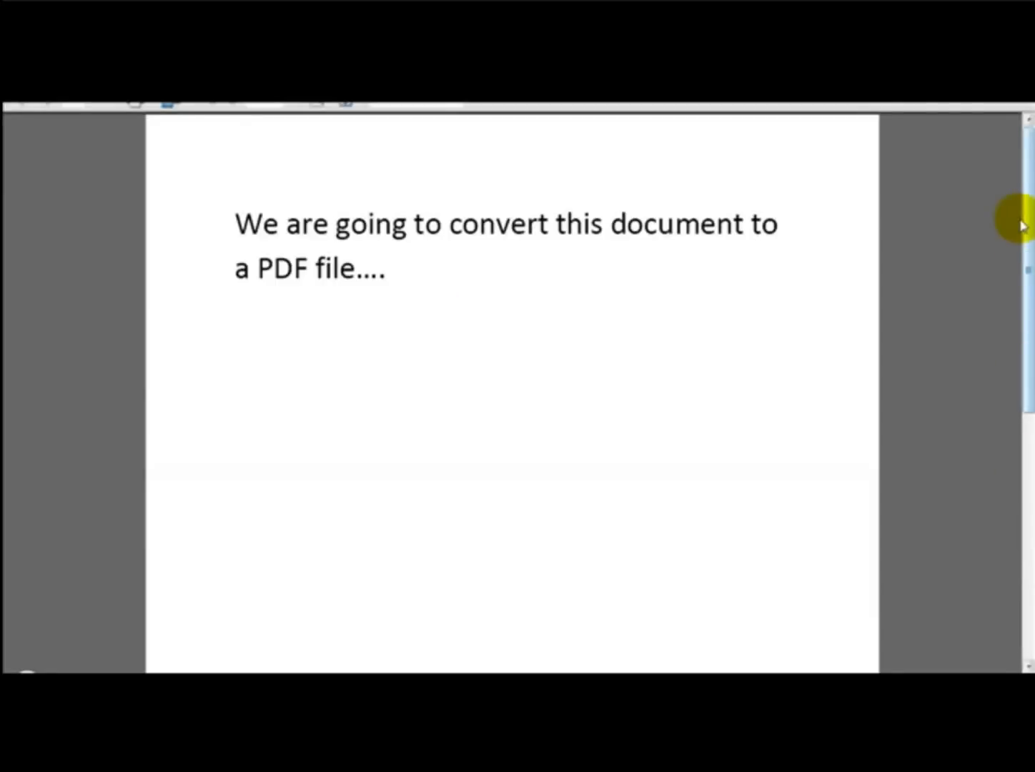
{"action": "mouse_move", "coordinate": [1023, 522]}
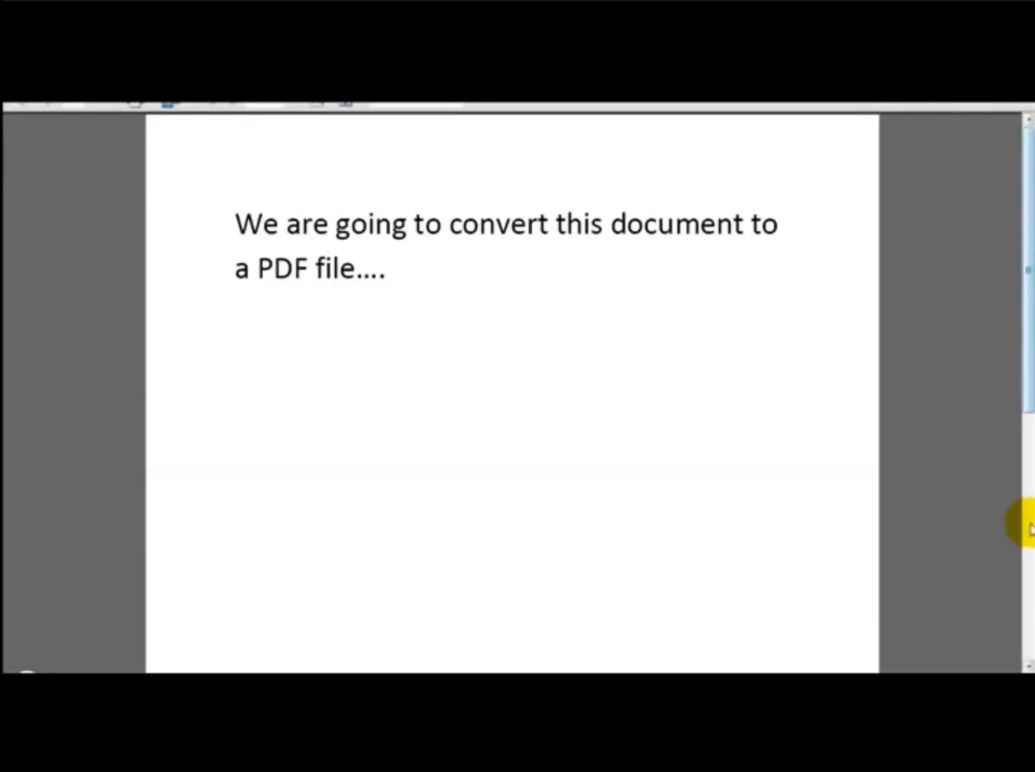
{"action": "mouse_move", "coordinate": [875, 242]}
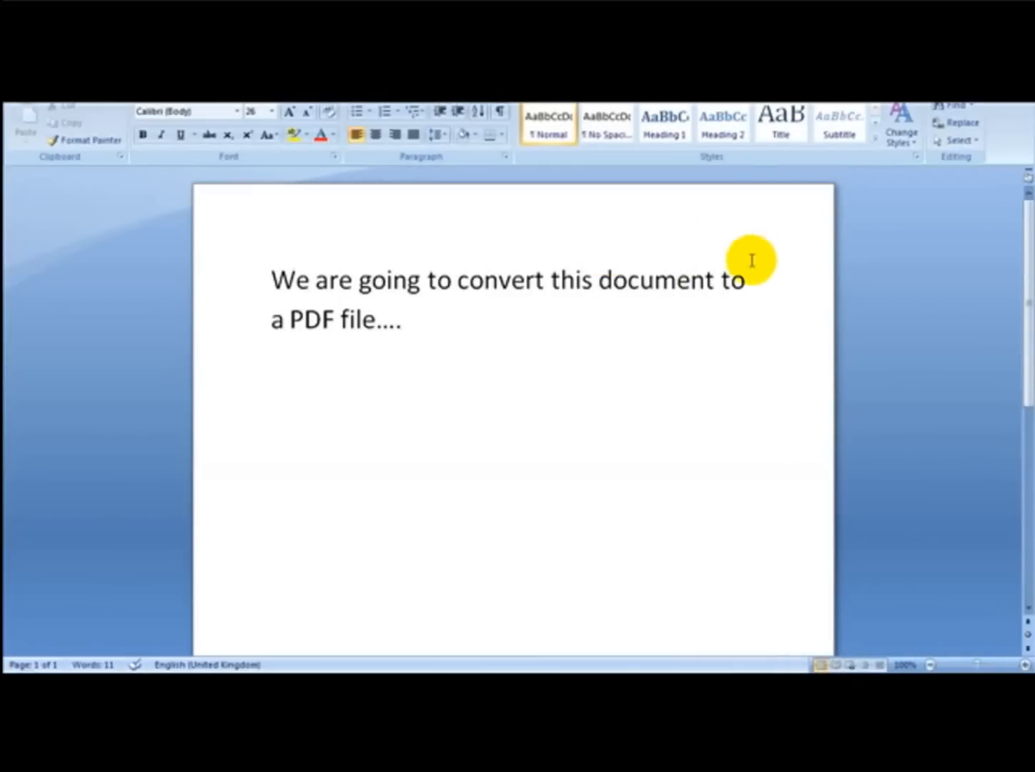
Switch from Word to the web browser showing the Google home page
{"action": "left_click", "coordinate": [403, 319]}
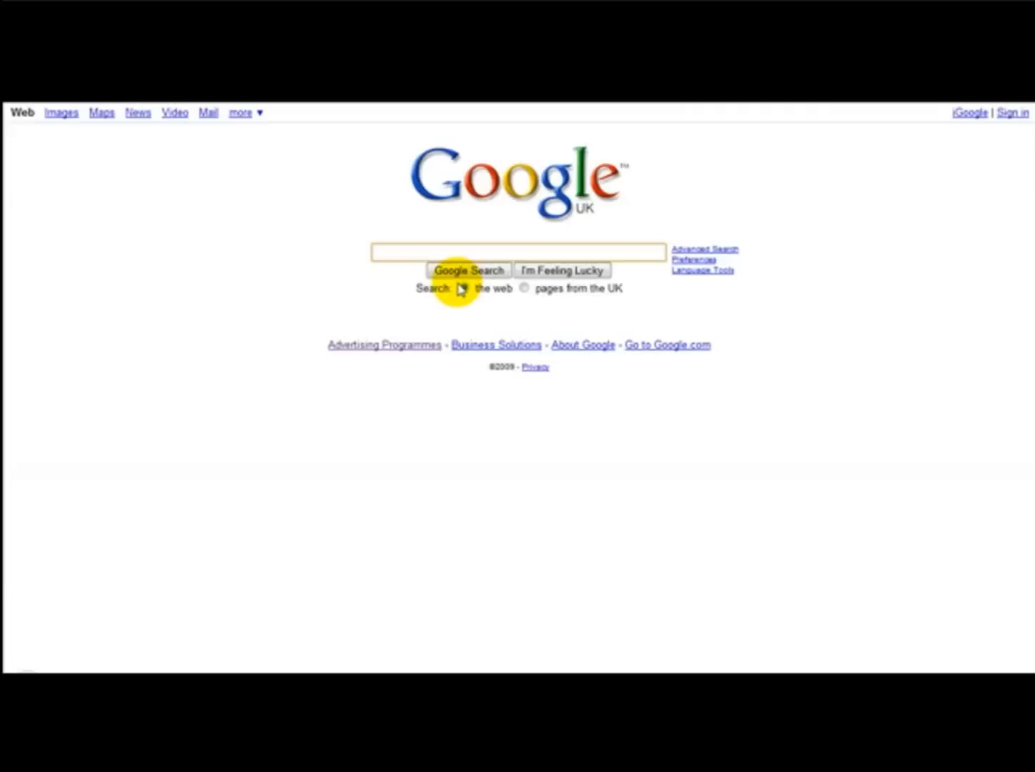
Search Google for 'open office' and open the OpenOffice.org home page
{"action": "type", "text": "open offi"}
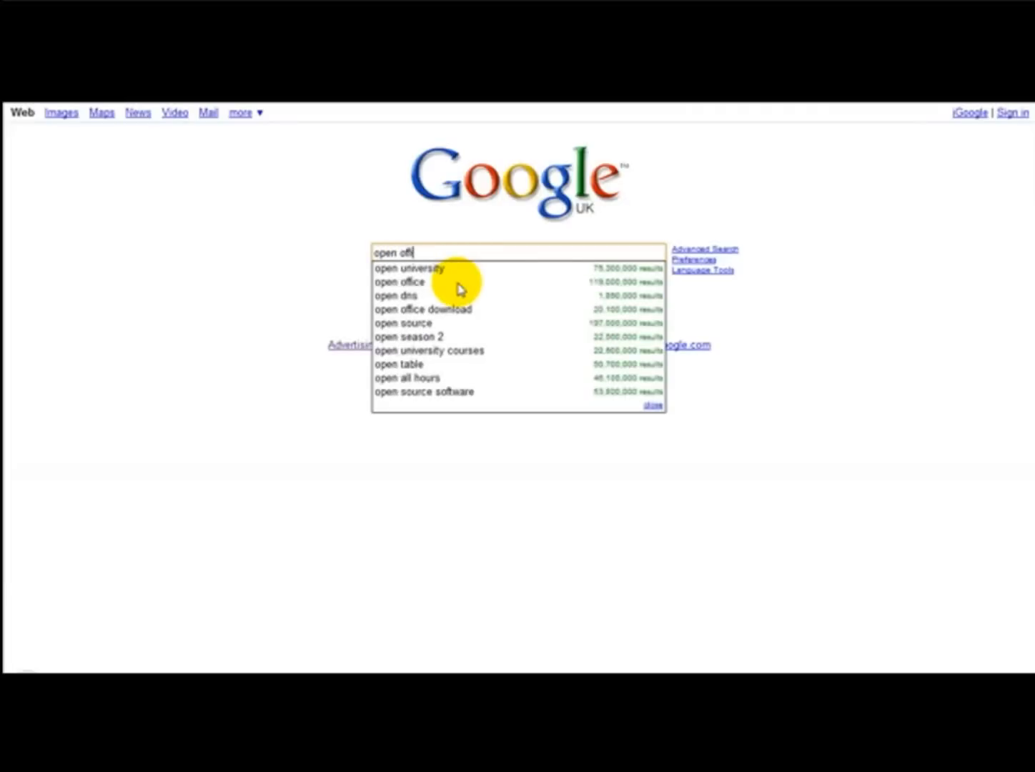
{"action": "left_click", "coordinate": [400, 282]}
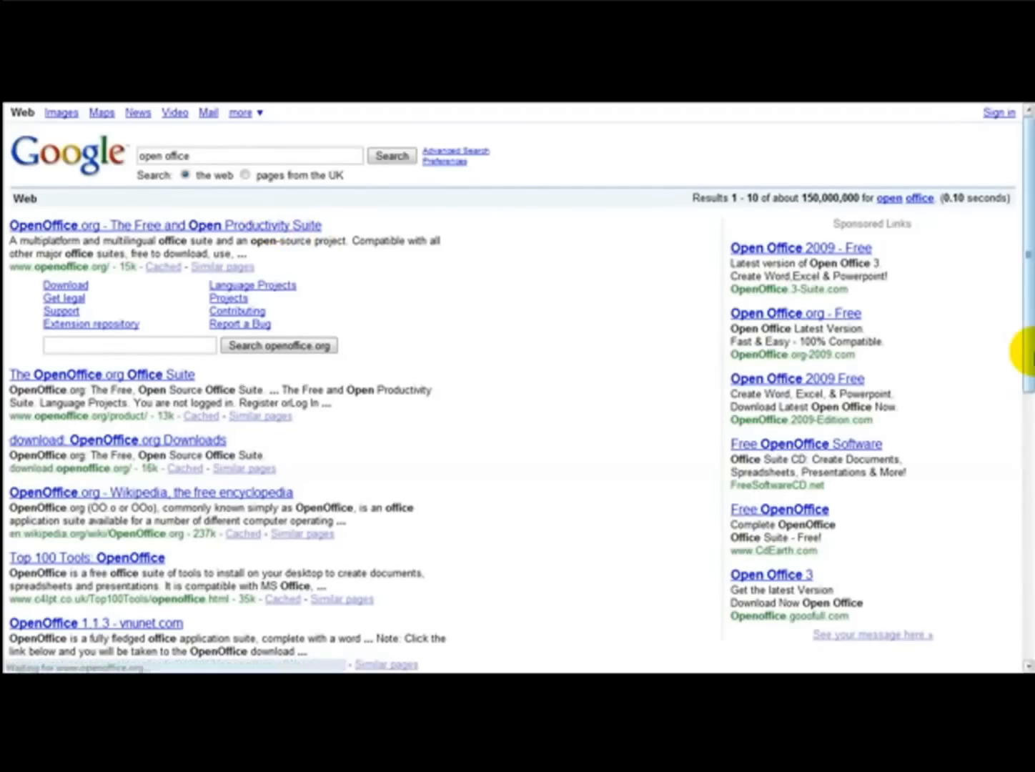
{"action": "left_click", "coordinate": [165, 225]}
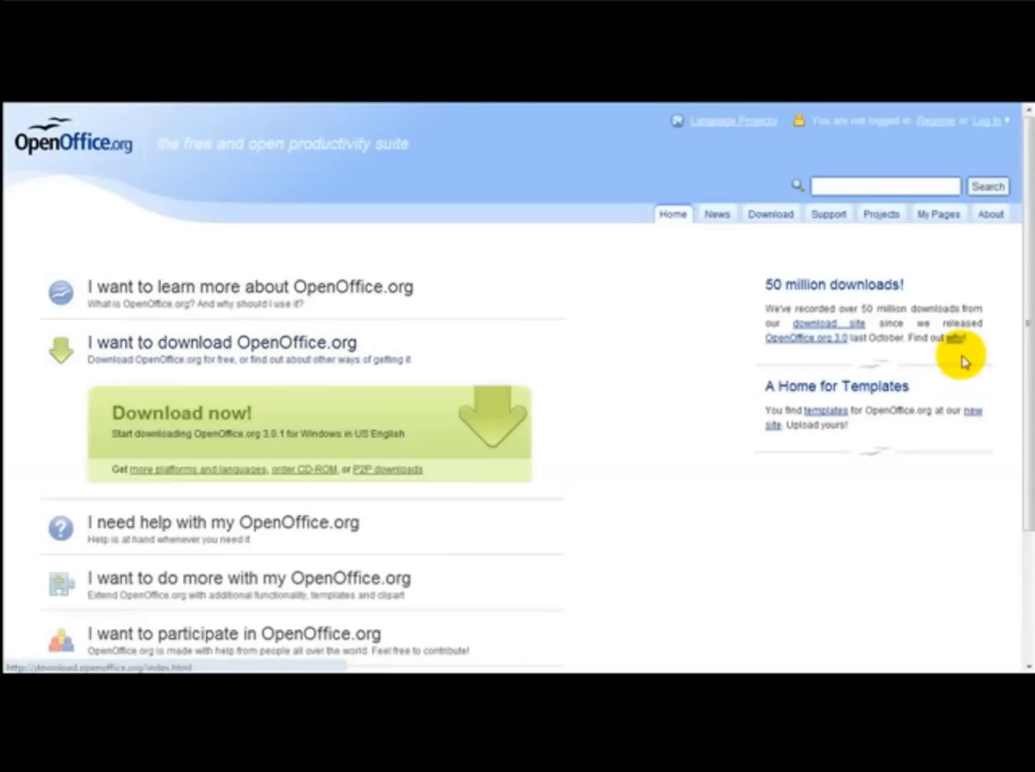
{"action": "mouse_move", "coordinate": [203, 426]}
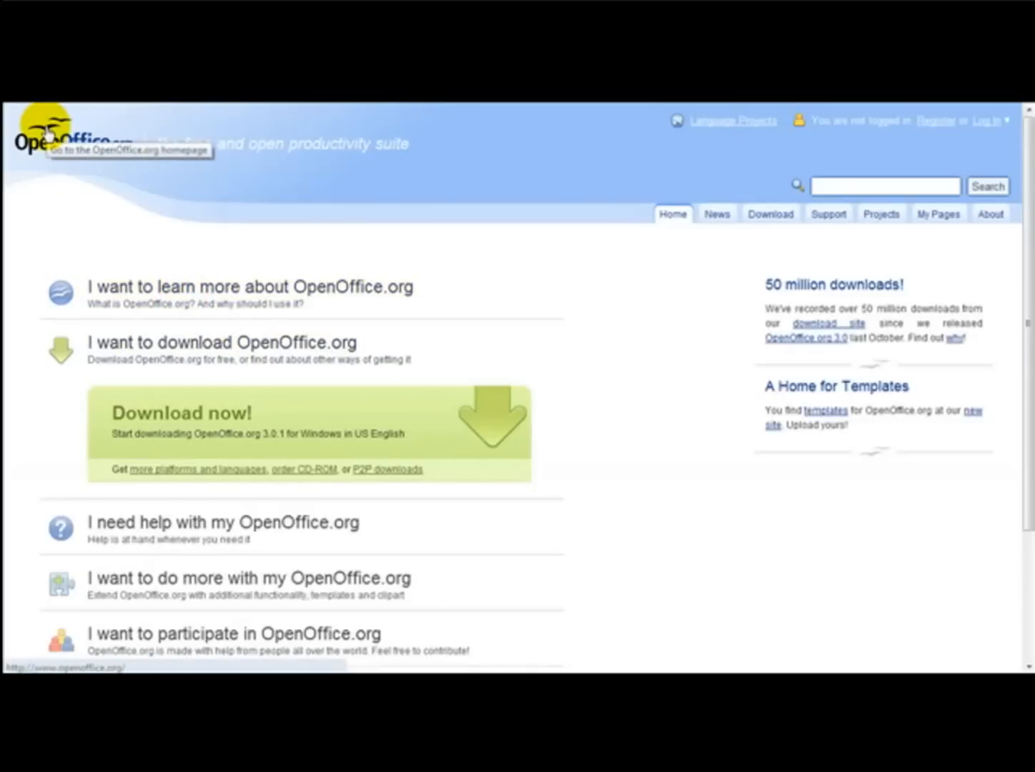
{"action": "mouse_move", "coordinate": [588, 420]}
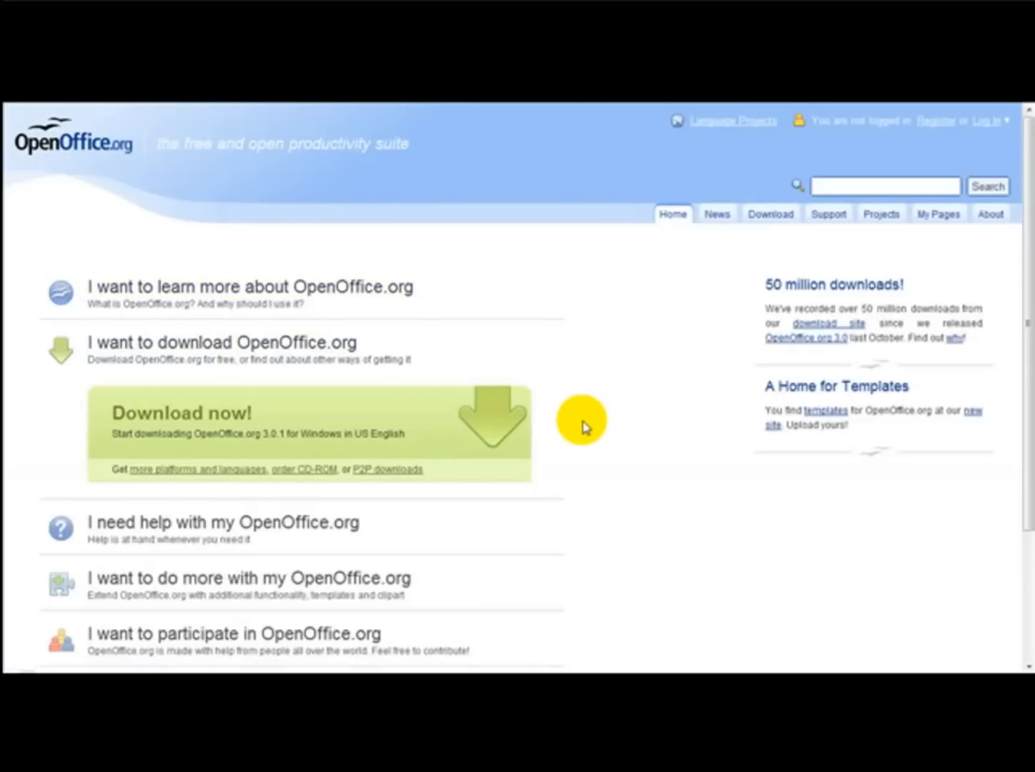
{"action": "mouse_move", "coordinate": [7, 483]}
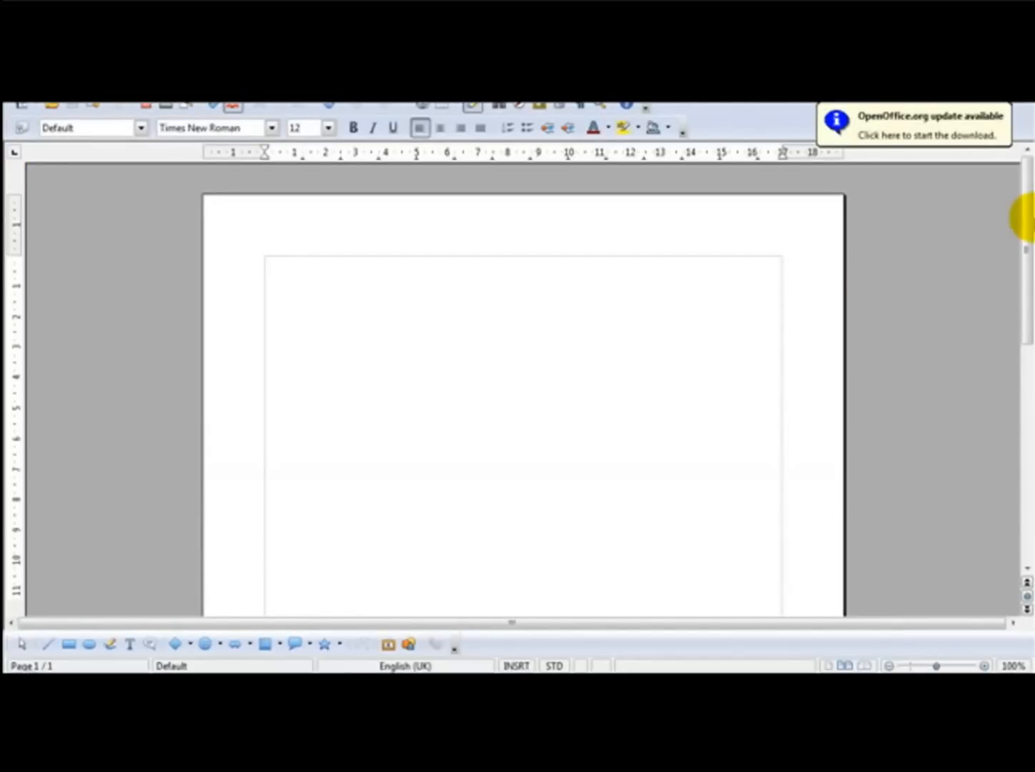
Dismiss the update notice and type 'Test to see if this converts' into the blank Writer document
{"action": "left_click", "coordinate": [266, 263]}
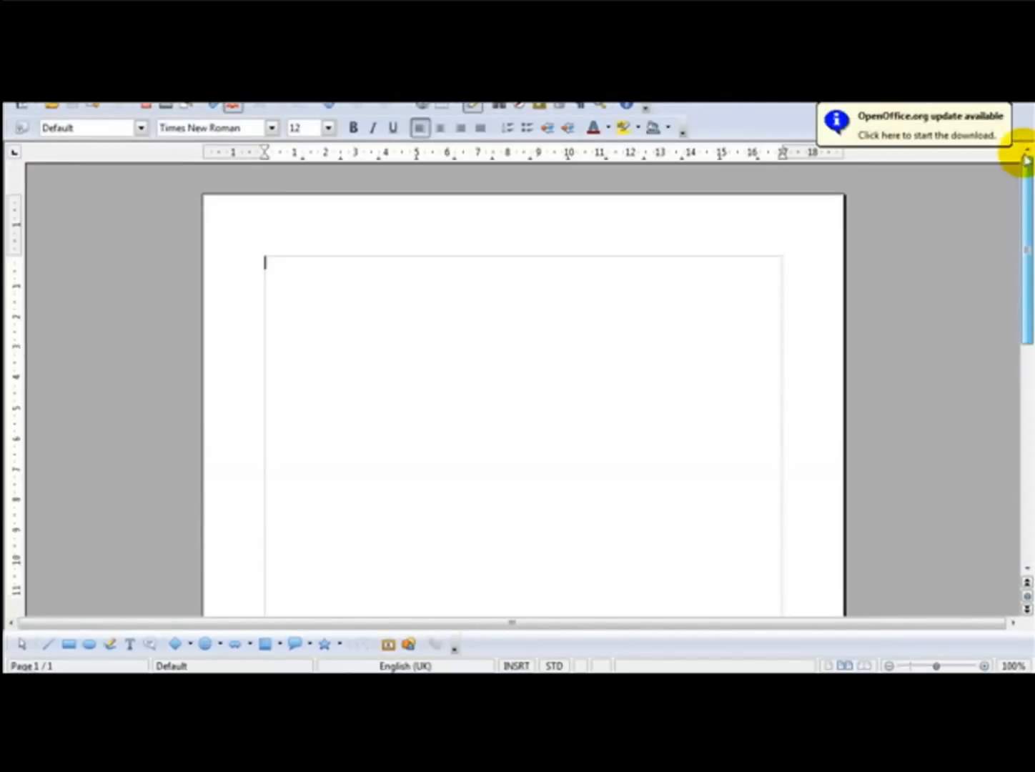
{"action": "mouse_move", "coordinate": [352, 280]}
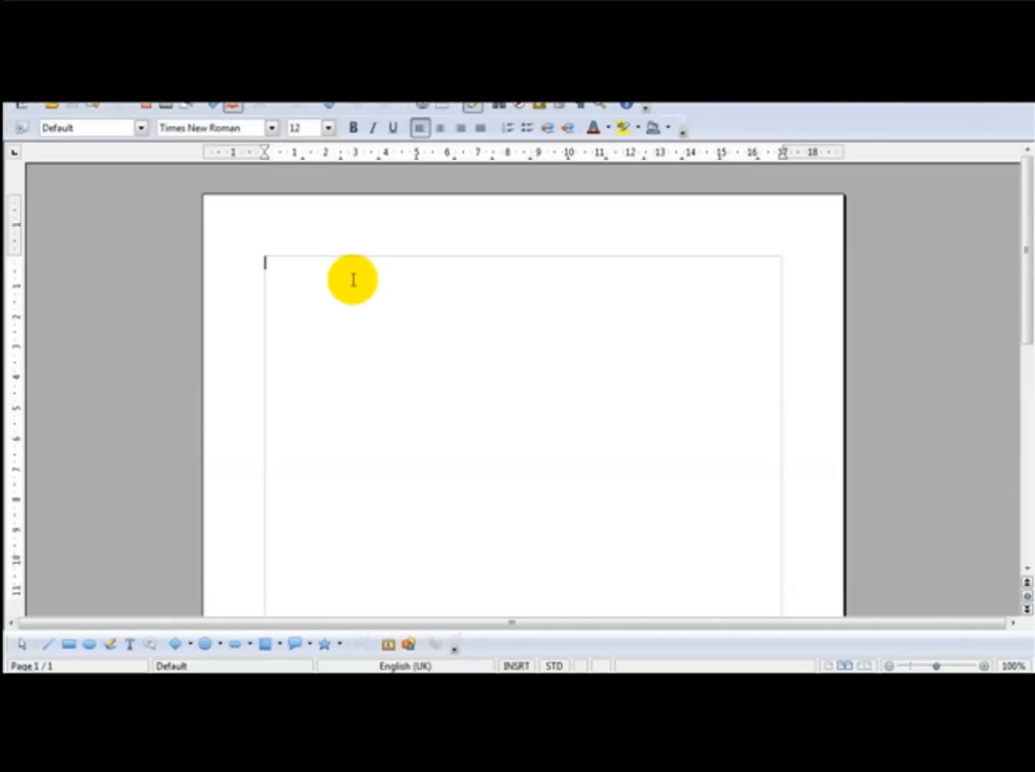
{"action": "type", "text": "T"}
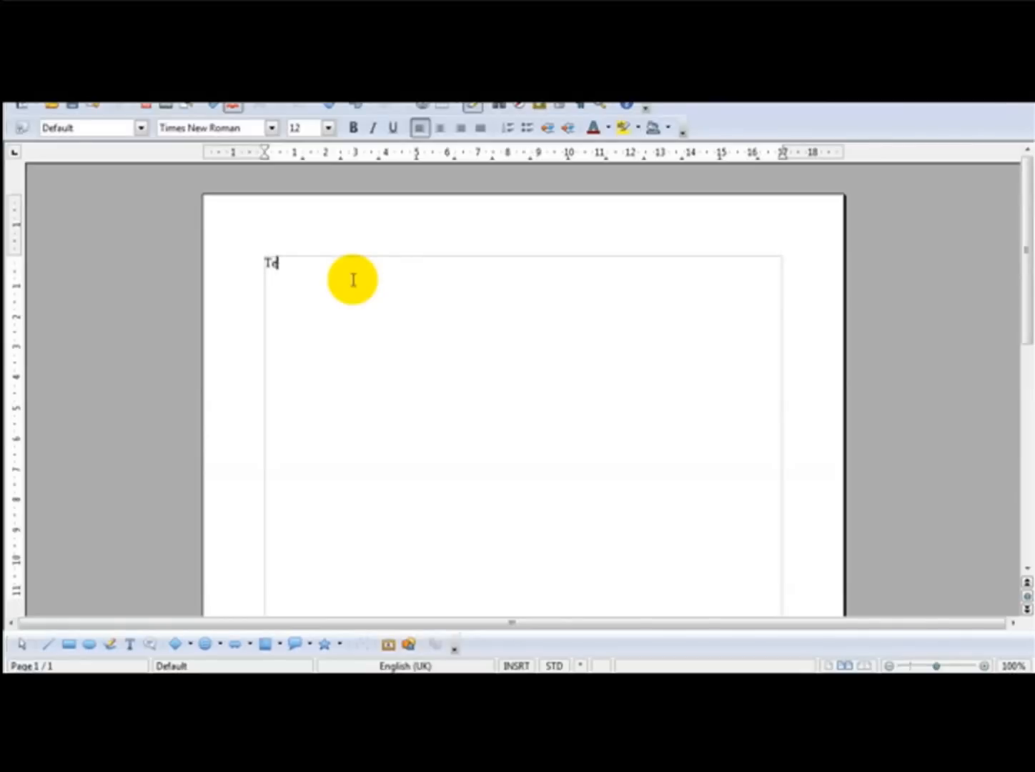
{"action": "type", "text": "est to see if this converts"}
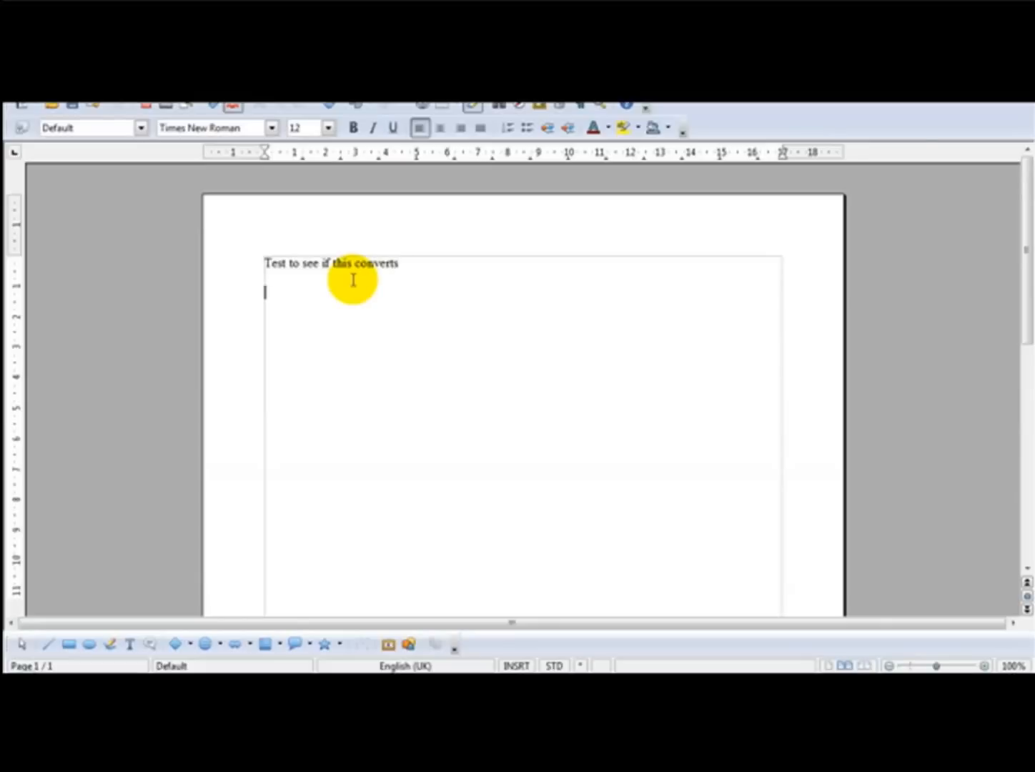
{"action": "mouse_move", "coordinate": [351, 280]}
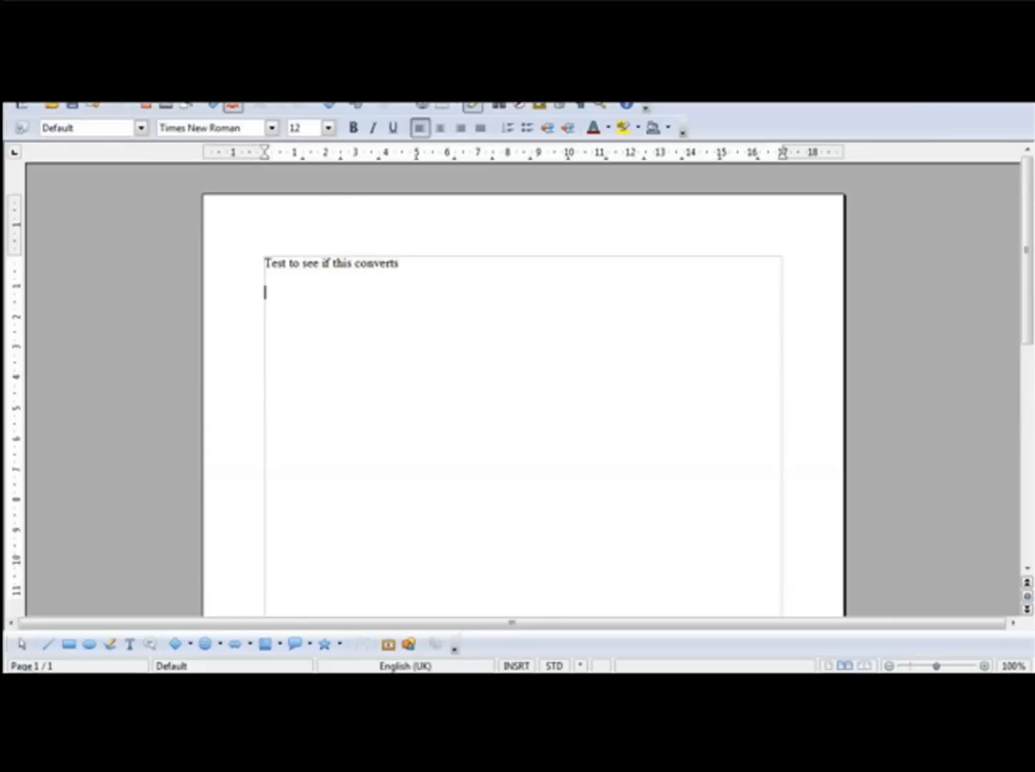
{"action": "mouse_move", "coordinate": [320, 256]}
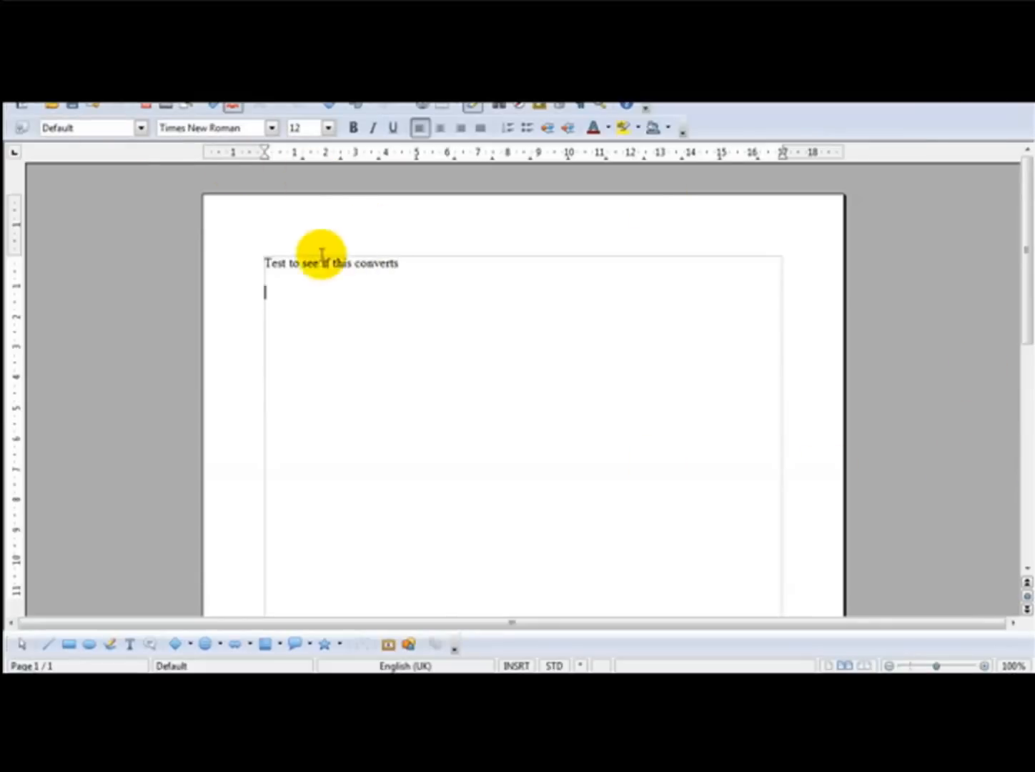
{"action": "mouse_move", "coordinate": [150, 107]}
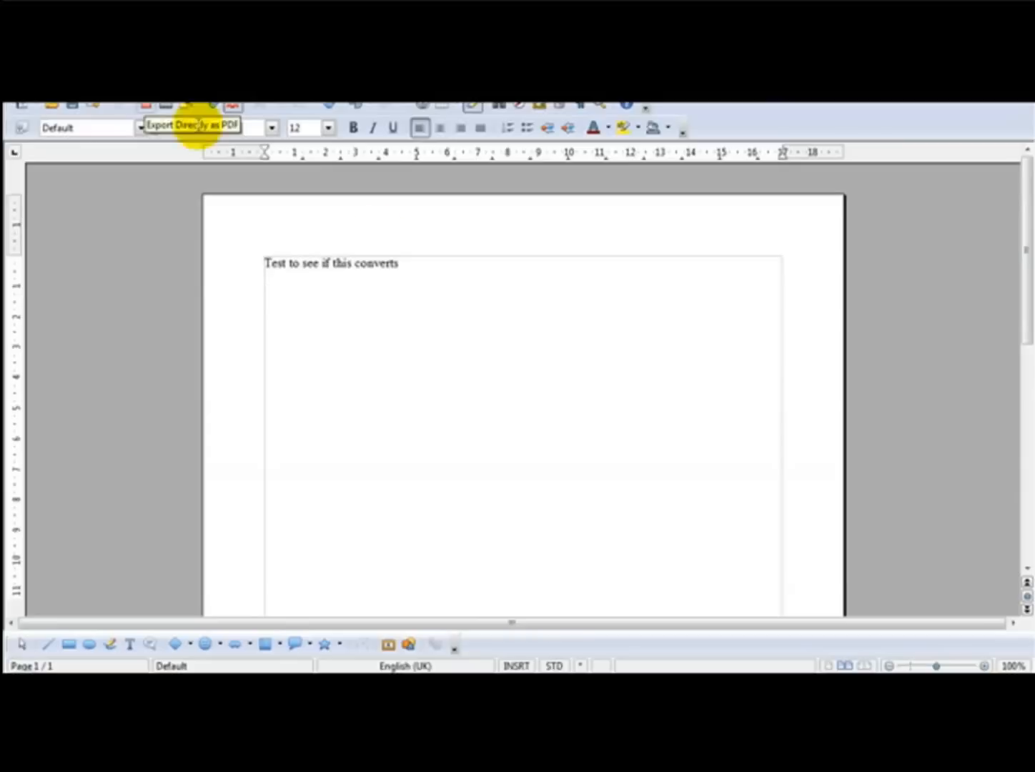
Export the Writer document as a PDF named 'pdffile' saved to the Desktop
{"action": "left_click", "coordinate": [189, 125]}
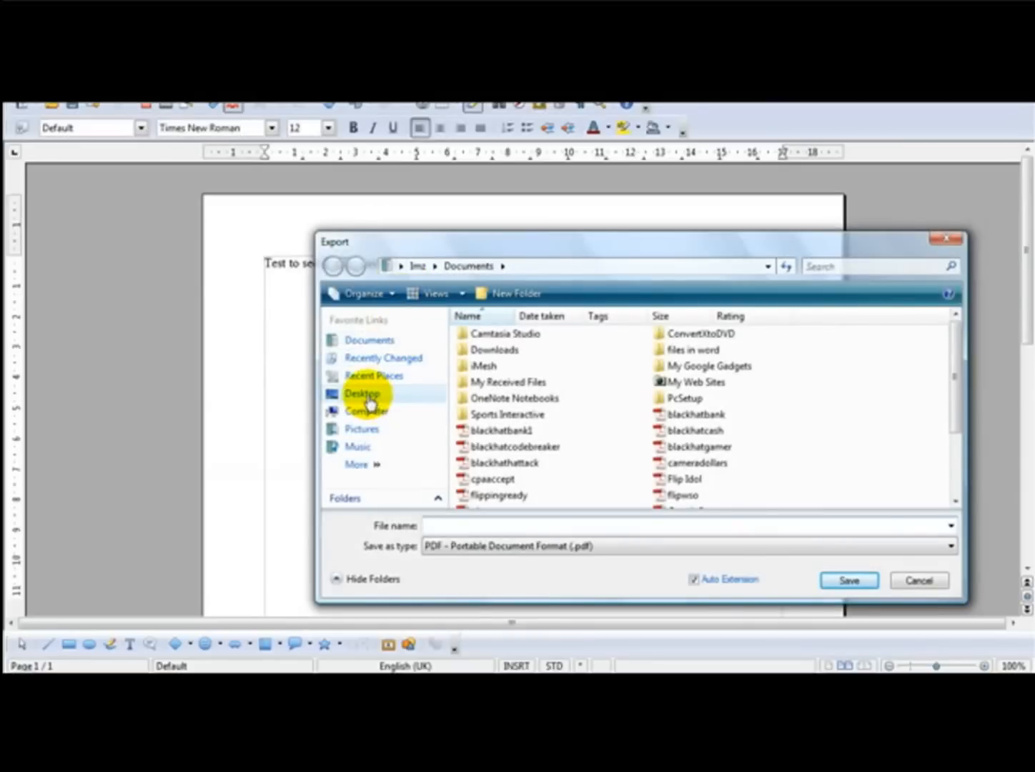
{"action": "left_click", "coordinate": [363, 394]}
{"action": "type", "text": "pdffile"}
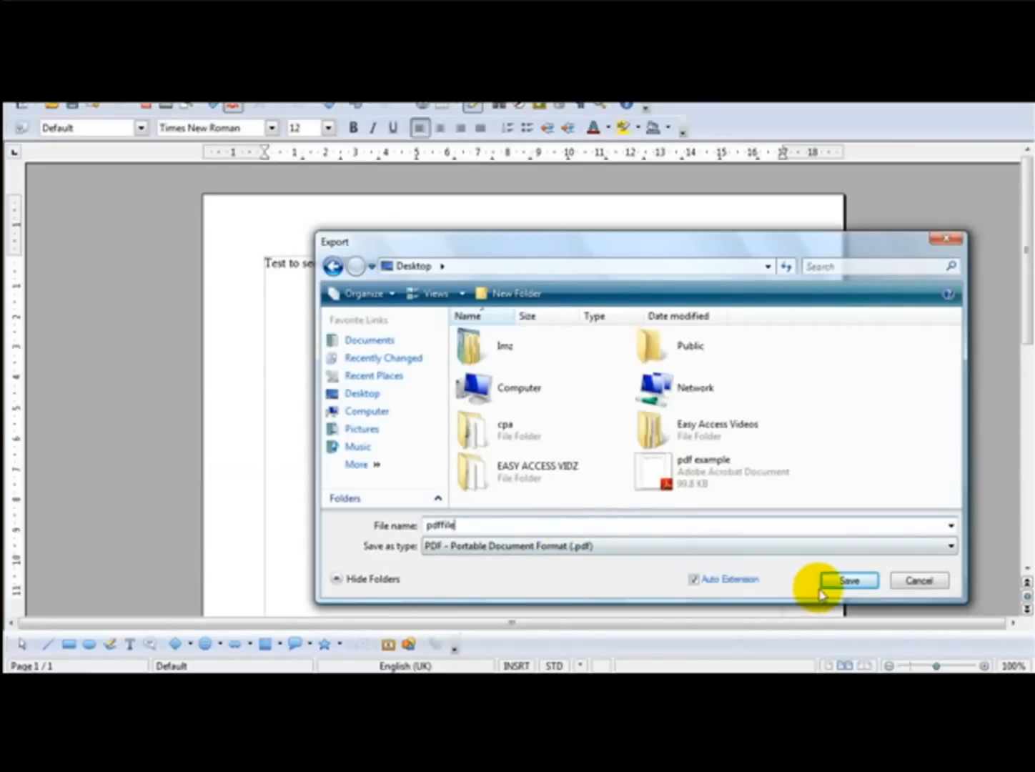
{"action": "left_click", "coordinate": [847, 580]}
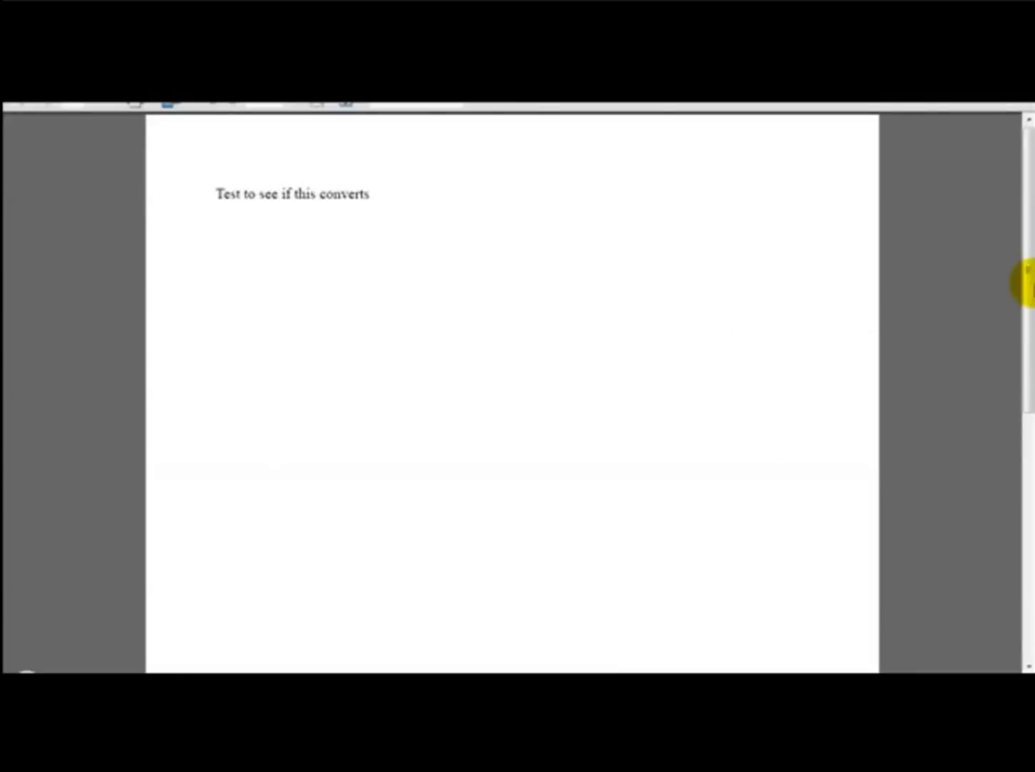
{"action": "mouse_move", "coordinate": [779, 266]}
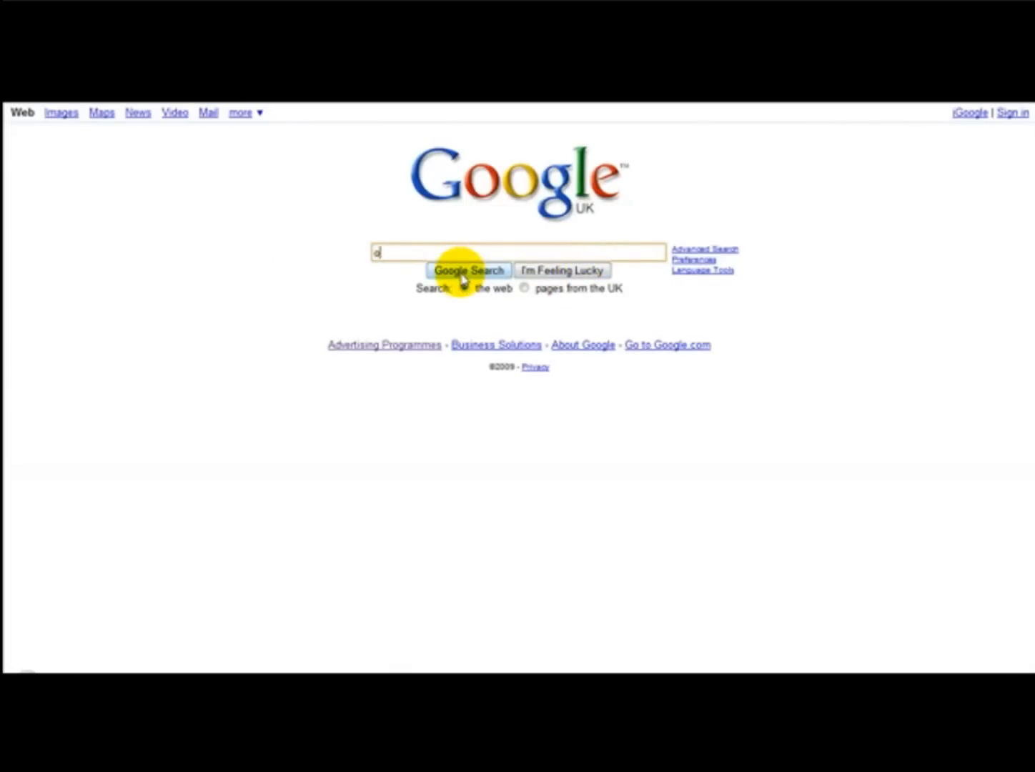
Search Google for 'online pdf convertor' and open the FreePDFConvert PDF to Word result
{"action": "type", "text": "nline pdf convertor"}
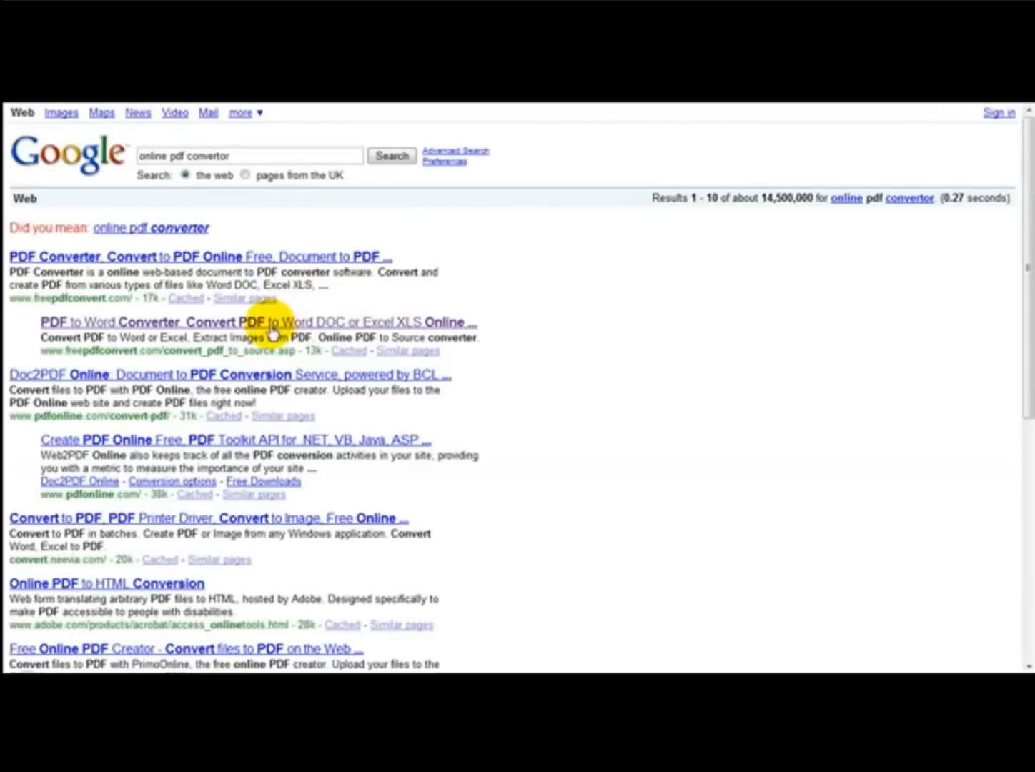
{"action": "left_click", "coordinate": [259, 322]}
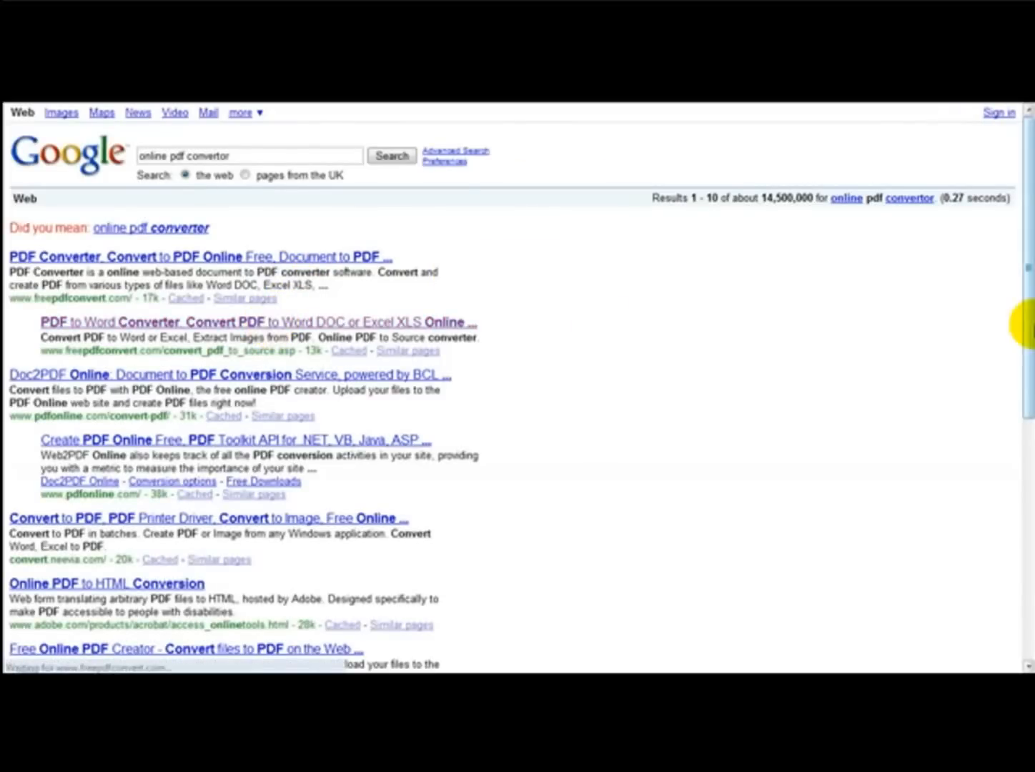
{"action": "left_click", "coordinate": [199, 256]}
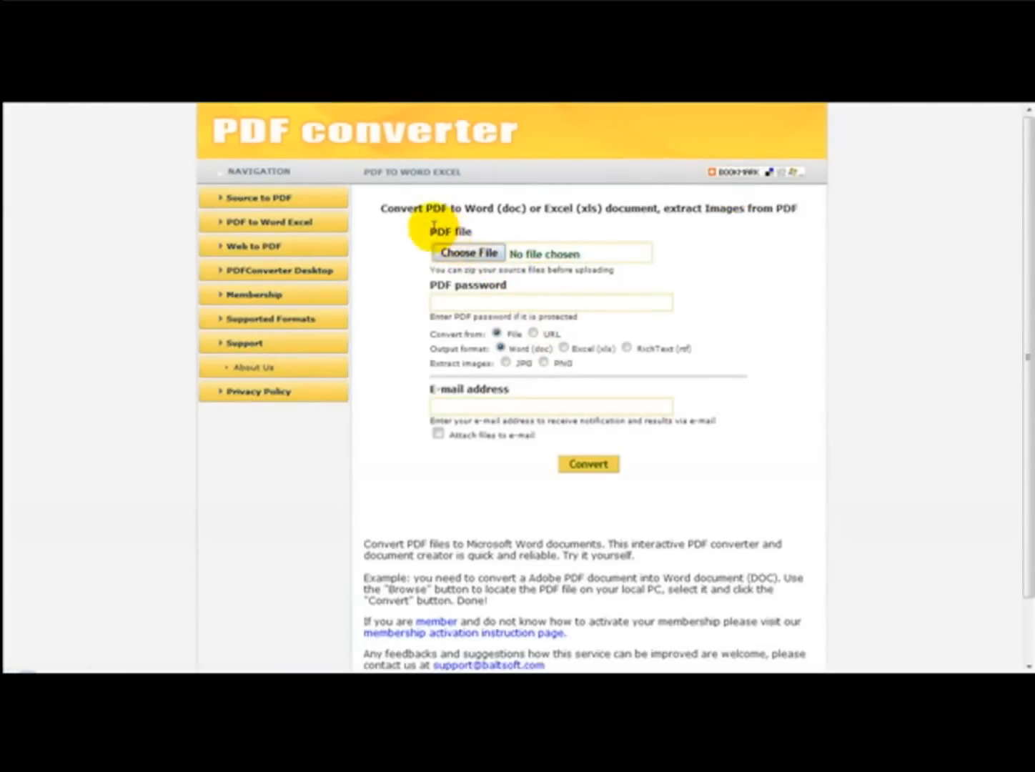
{"action": "mouse_move", "coordinate": [472, 307]}
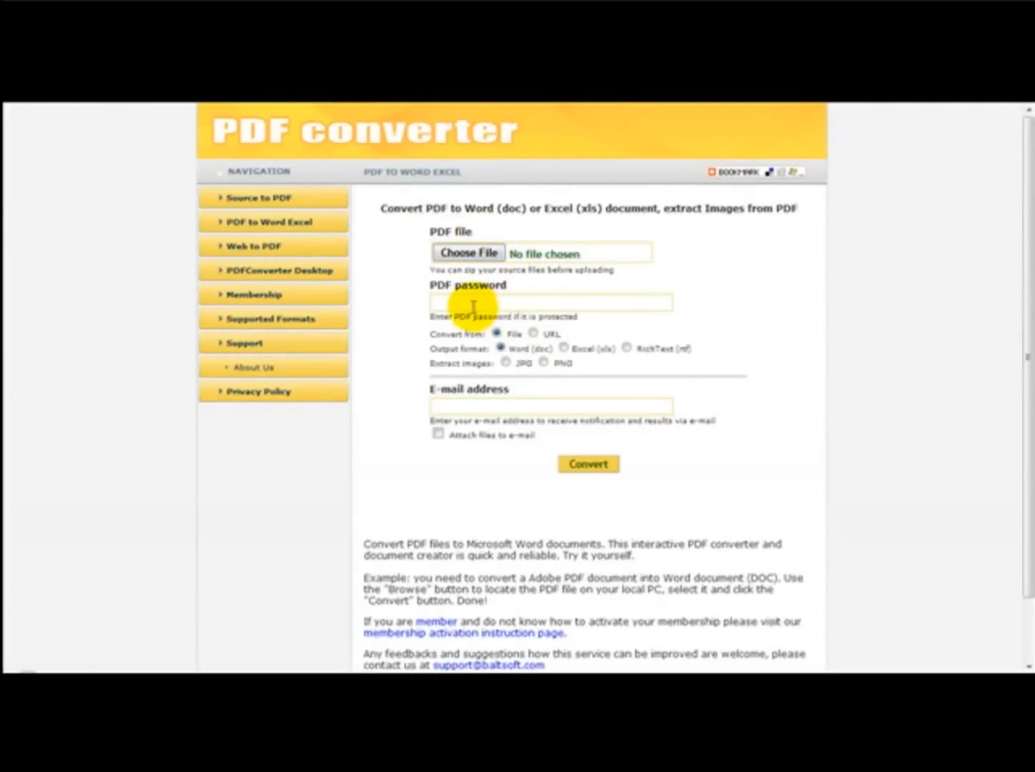
{"action": "mouse_move", "coordinate": [629, 323]}
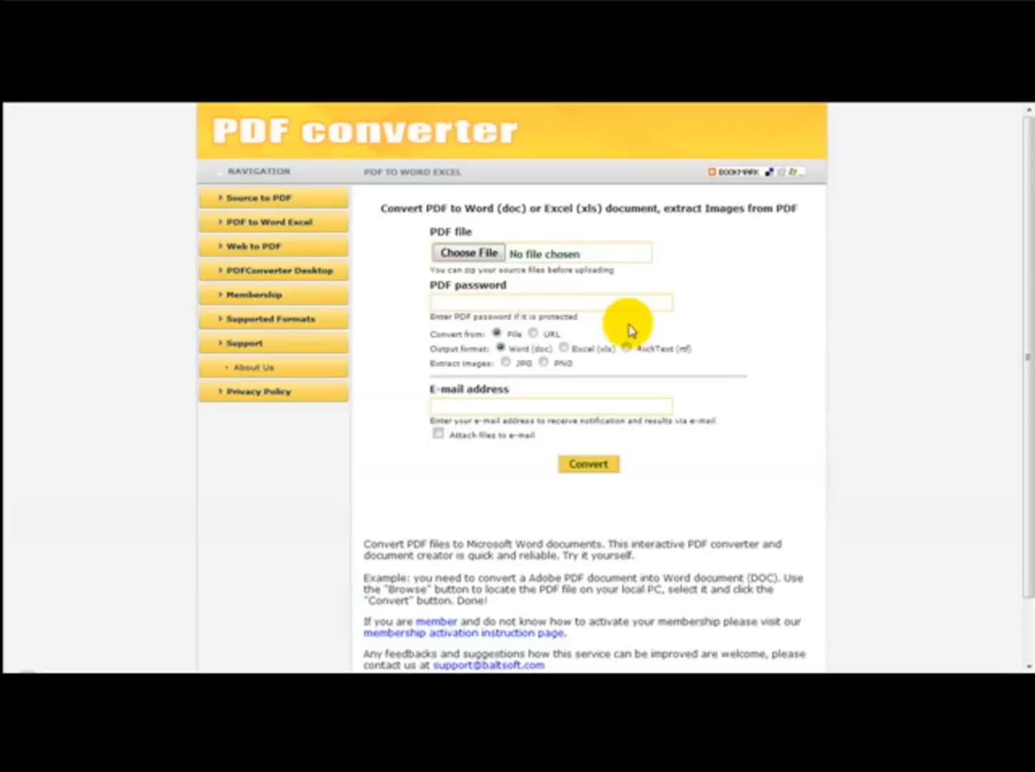
{"action": "mouse_move", "coordinate": [471, 332]}
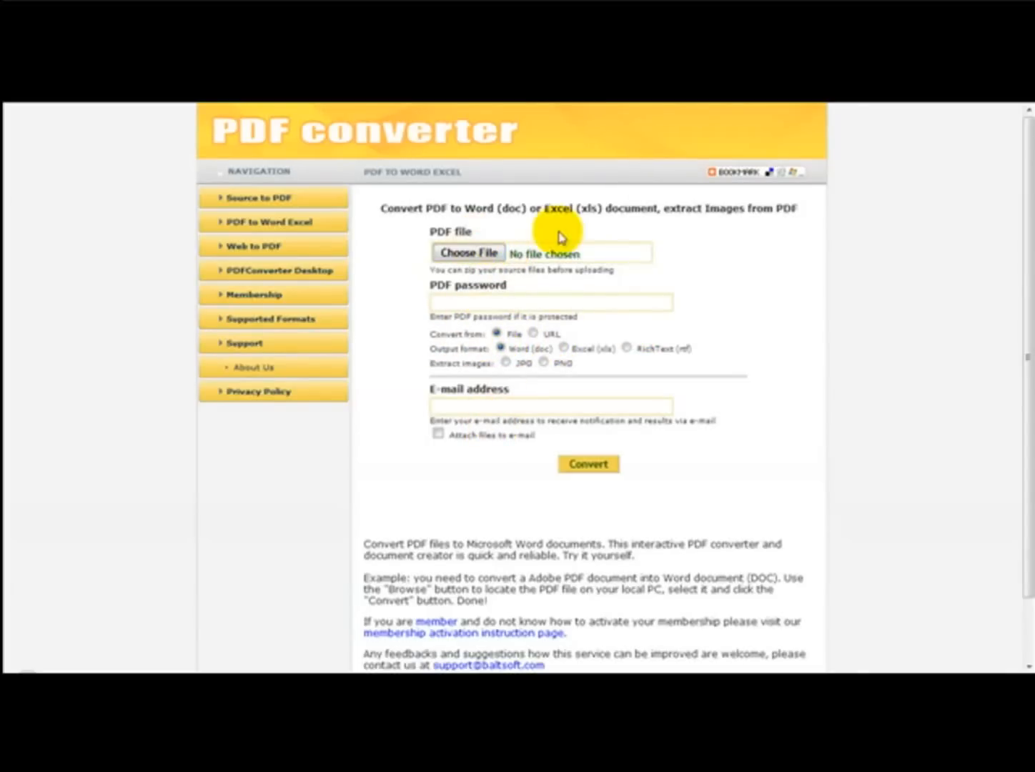
{"action": "mouse_move", "coordinate": [477, 213]}
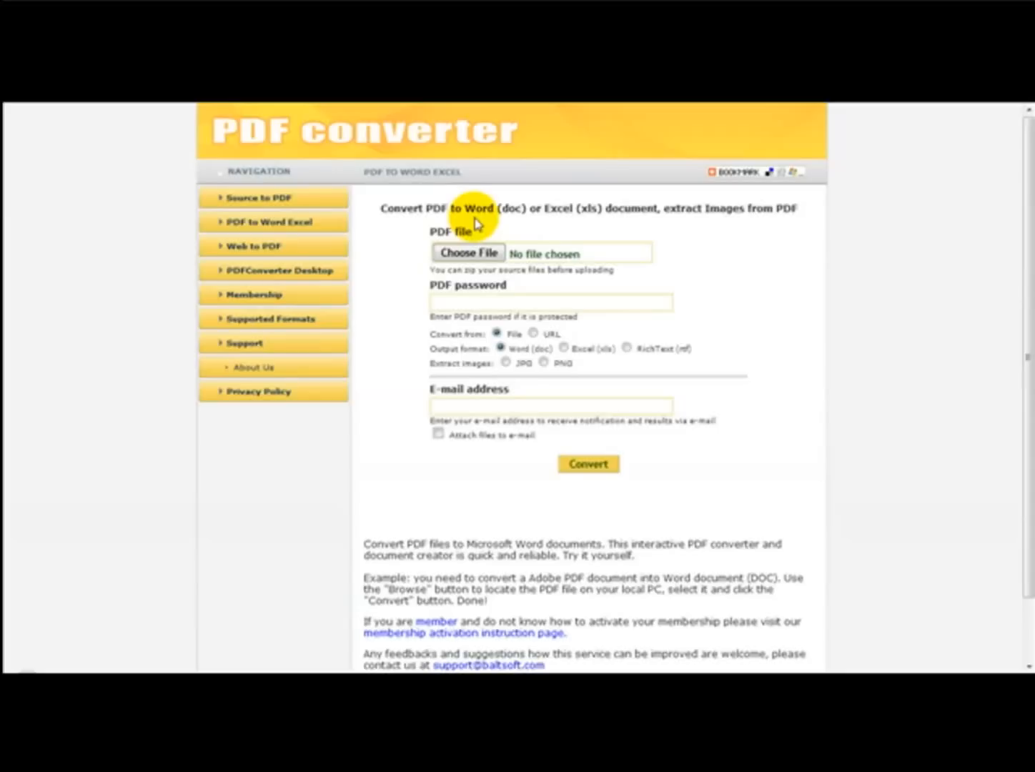
{"action": "mouse_move", "coordinate": [11, 191]}
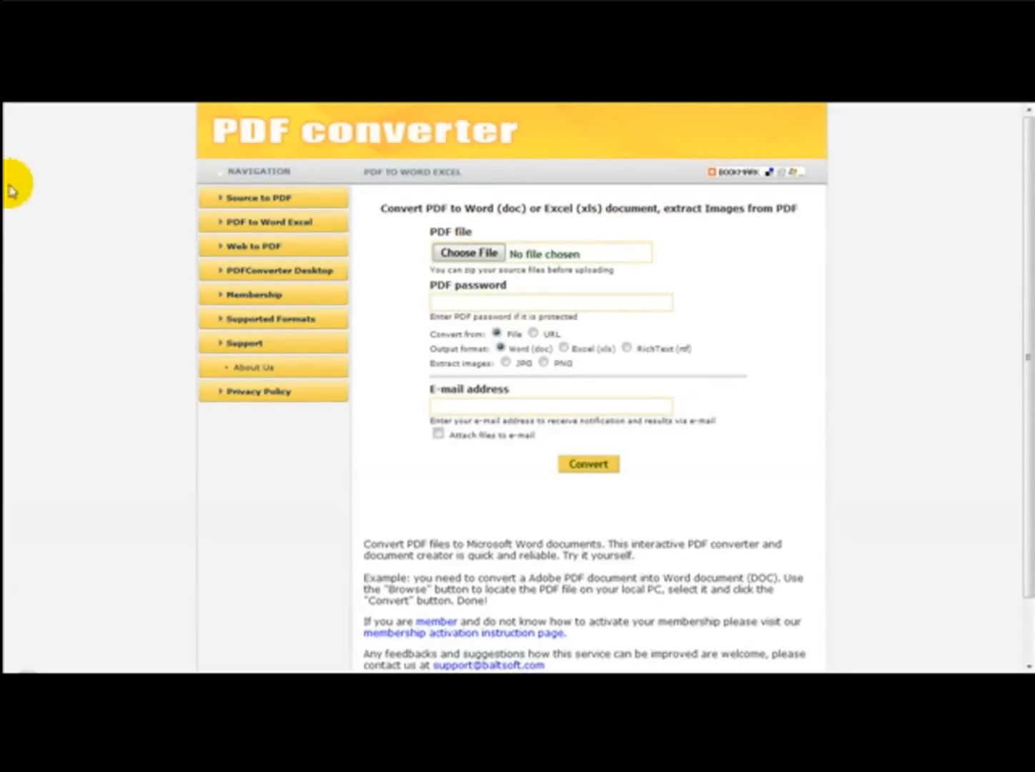
{"action": "mouse_move", "coordinate": [243, 259]}
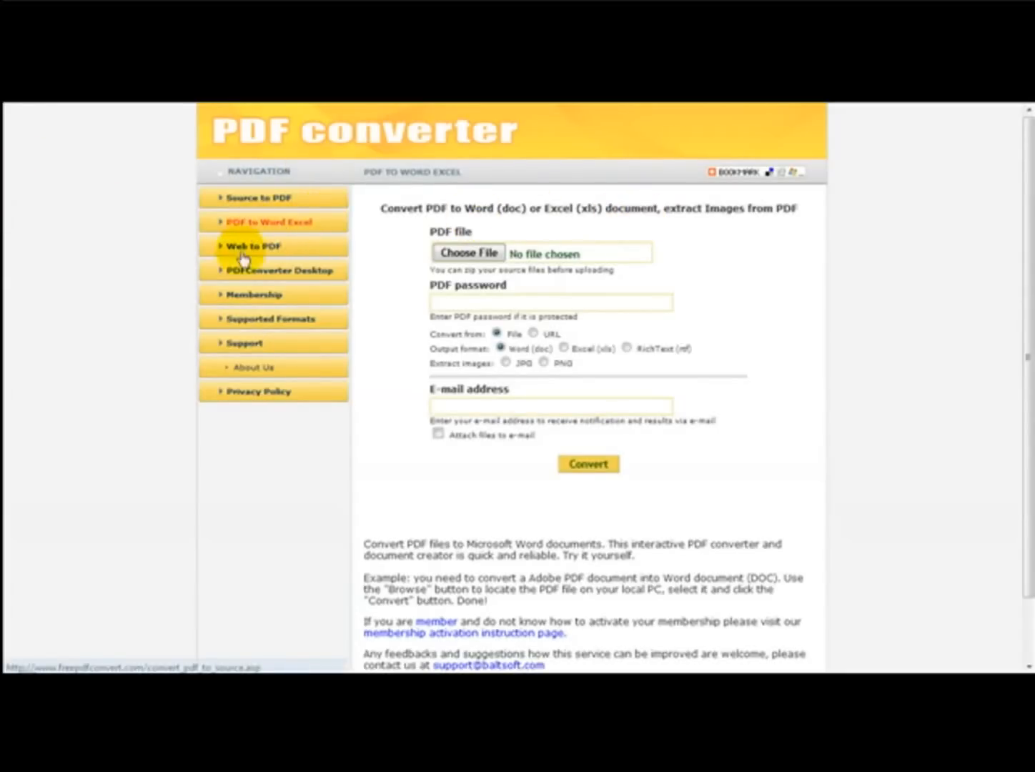
{"action": "mouse_move", "coordinate": [258, 295]}
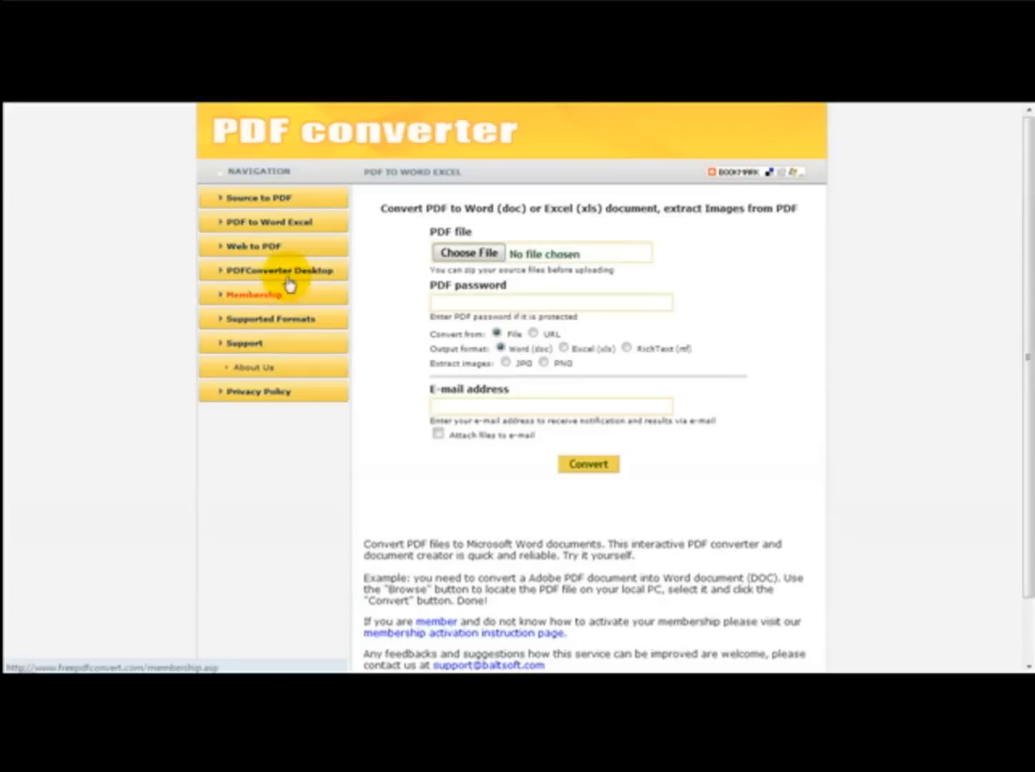
{"action": "mouse_move", "coordinate": [551, 303]}
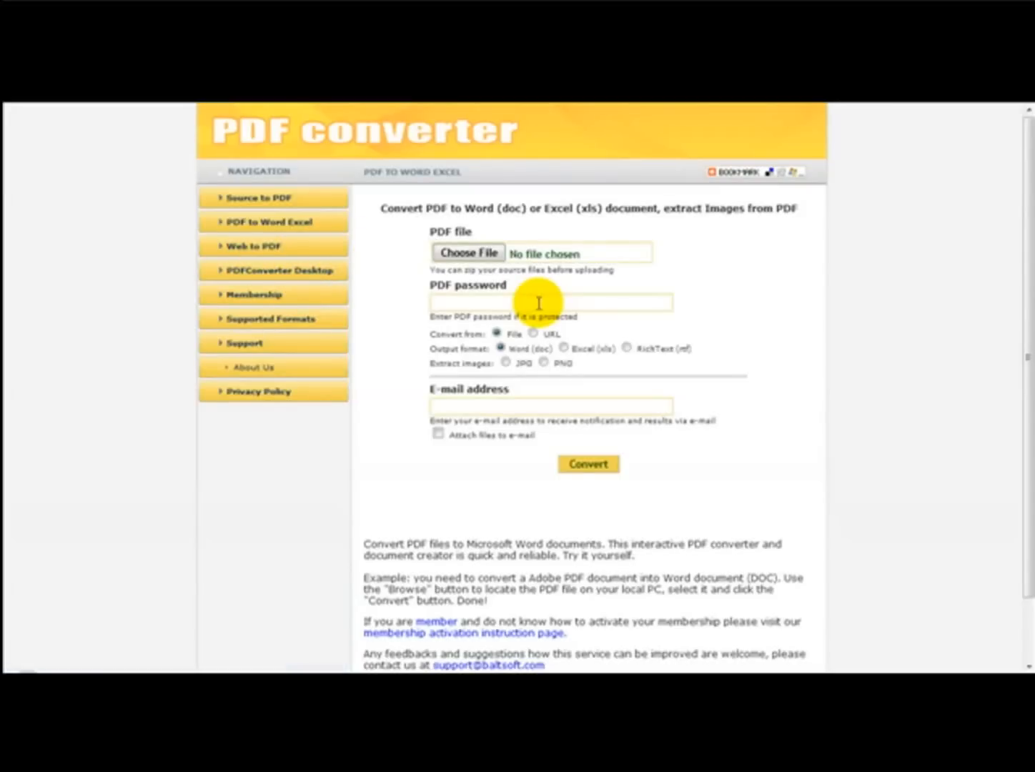
Scroll down the FreePDFConvert page to look over the conversion form and links
{"action": "scroll", "scroll_direction": "down", "scroll_amount": 3}
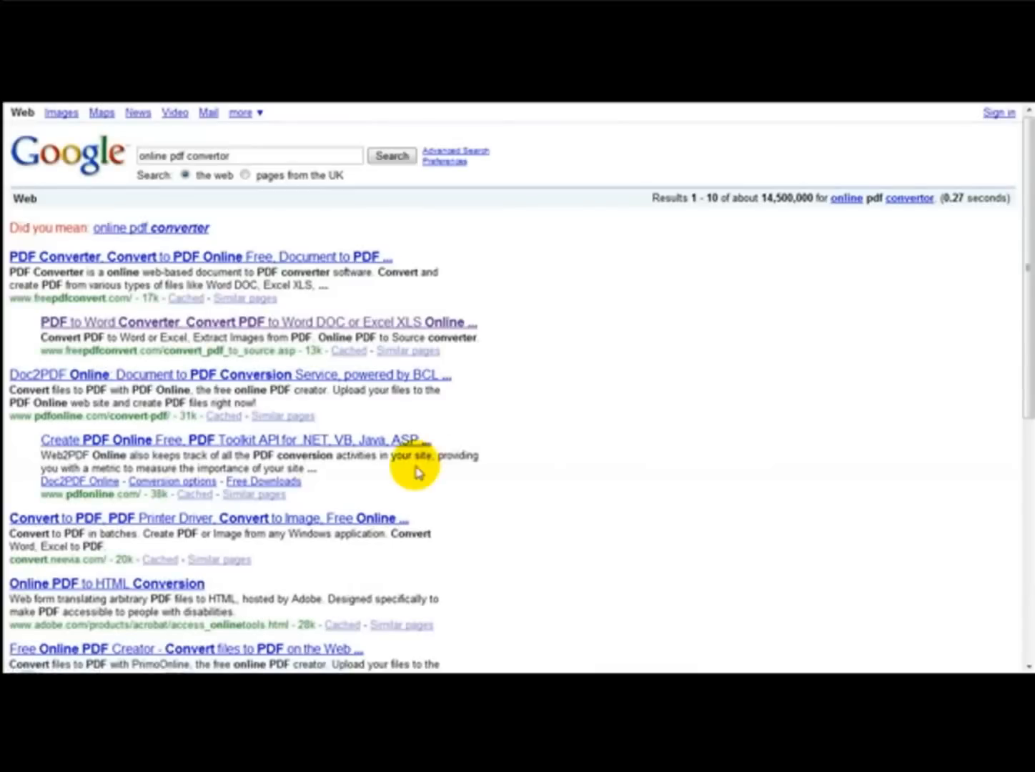
Open the 'Doc2PDF Online: Document to PDF Conversion Service' search result
{"action": "left_click", "coordinate": [200, 255]}
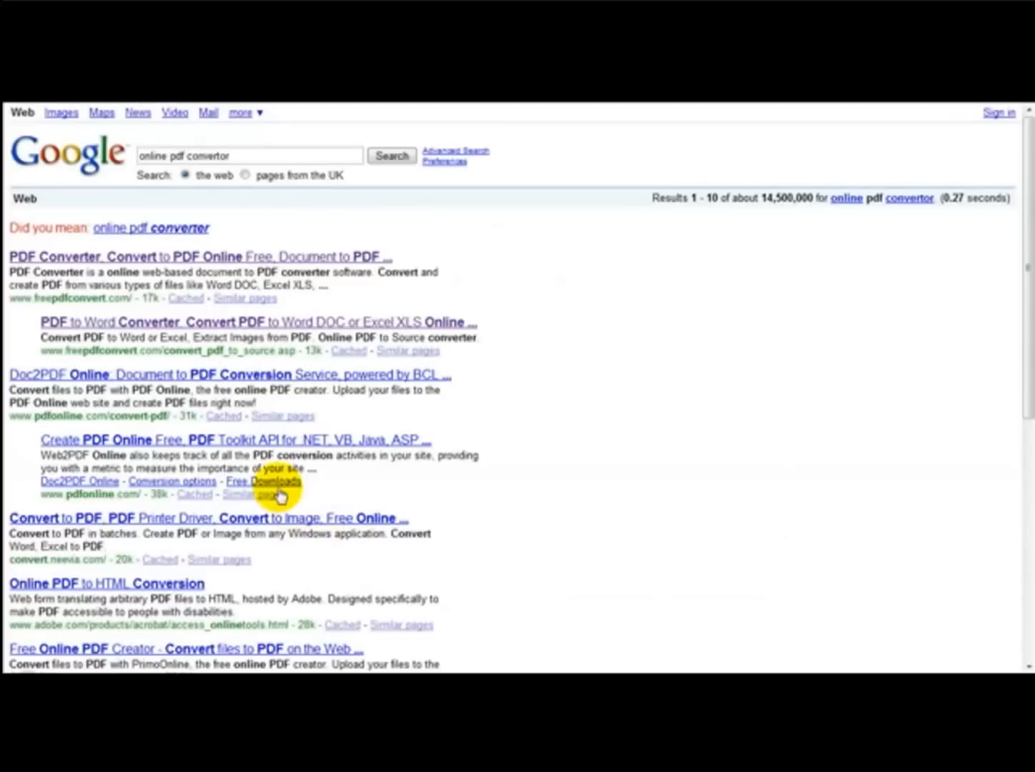
{"action": "mouse_move", "coordinate": [200, 375]}
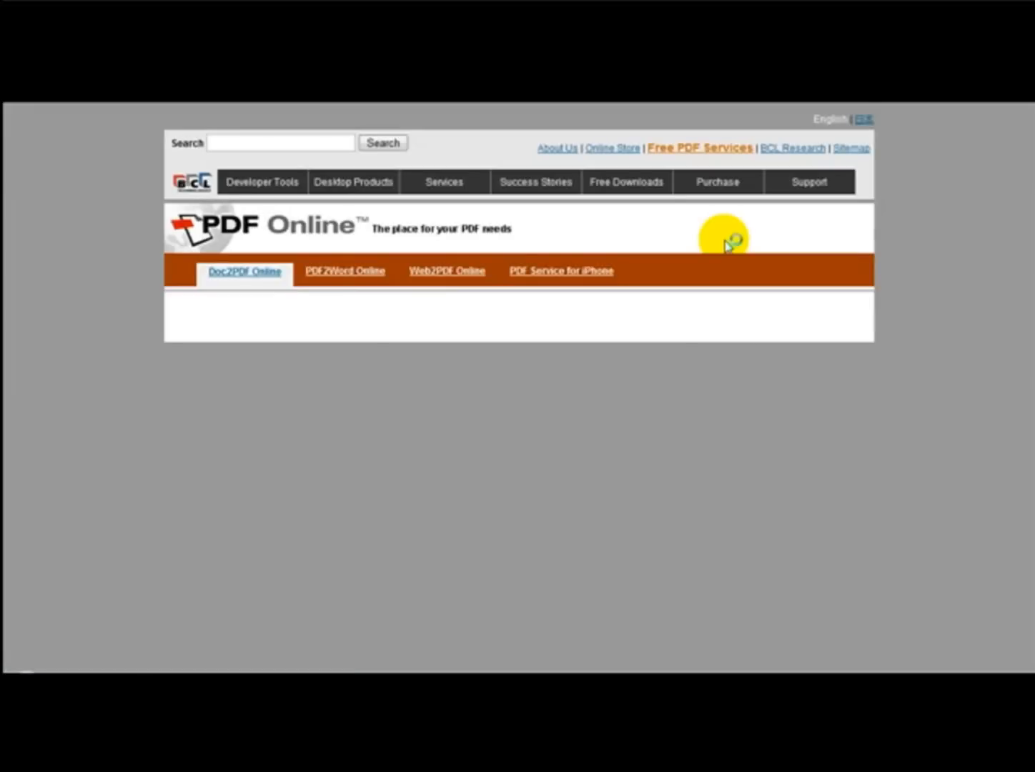
Scroll through the Doc2PDF form's upload and output filename steps 1-3
{"action": "left_click", "coordinate": [245, 271]}
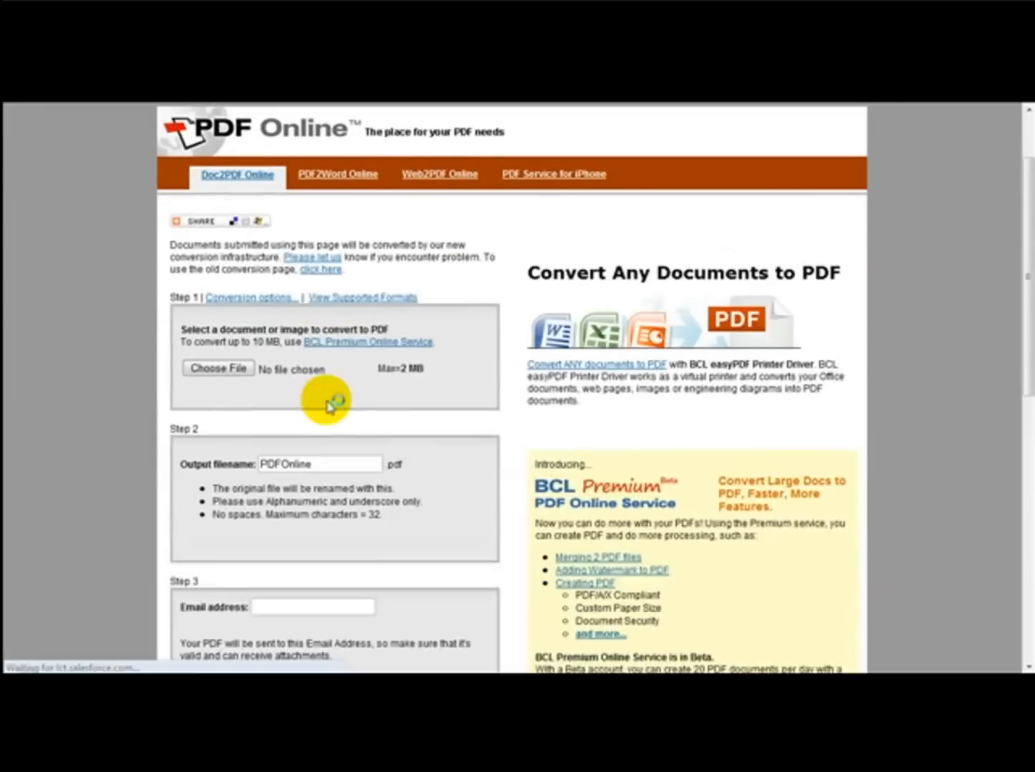
{"action": "scroll", "scroll_direction": "down", "scroll_amount": 3}
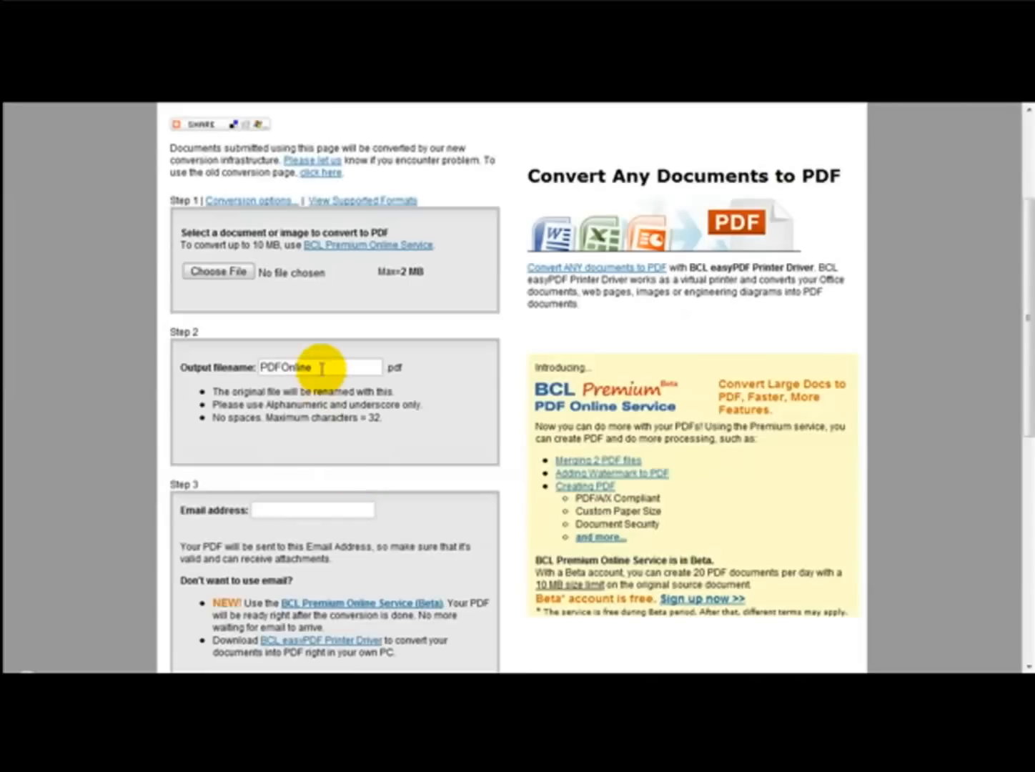
{"action": "scroll", "scroll_direction": "down", "scroll_amount": 3}
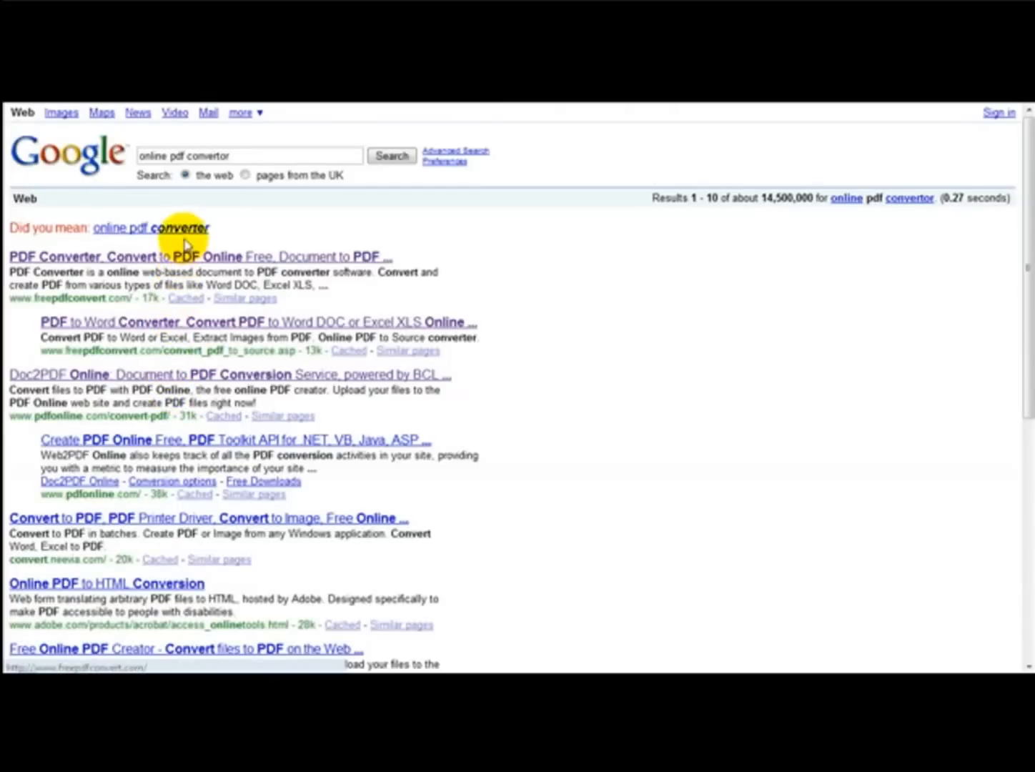
{"action": "mouse_move", "coordinate": [179, 274]}
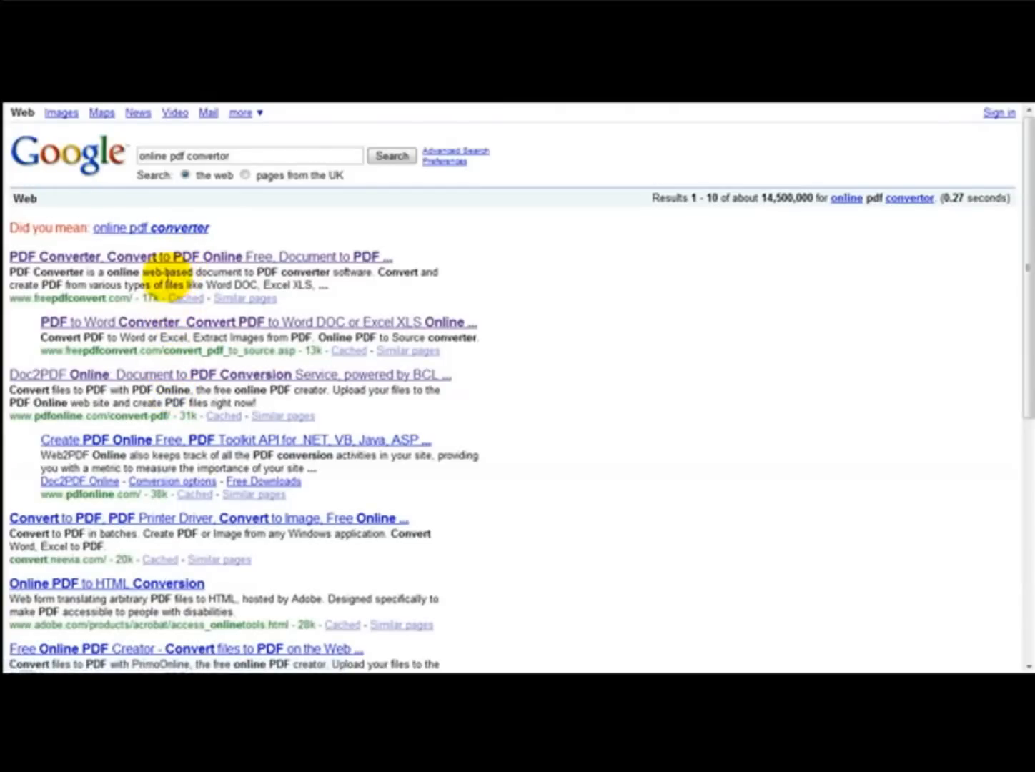